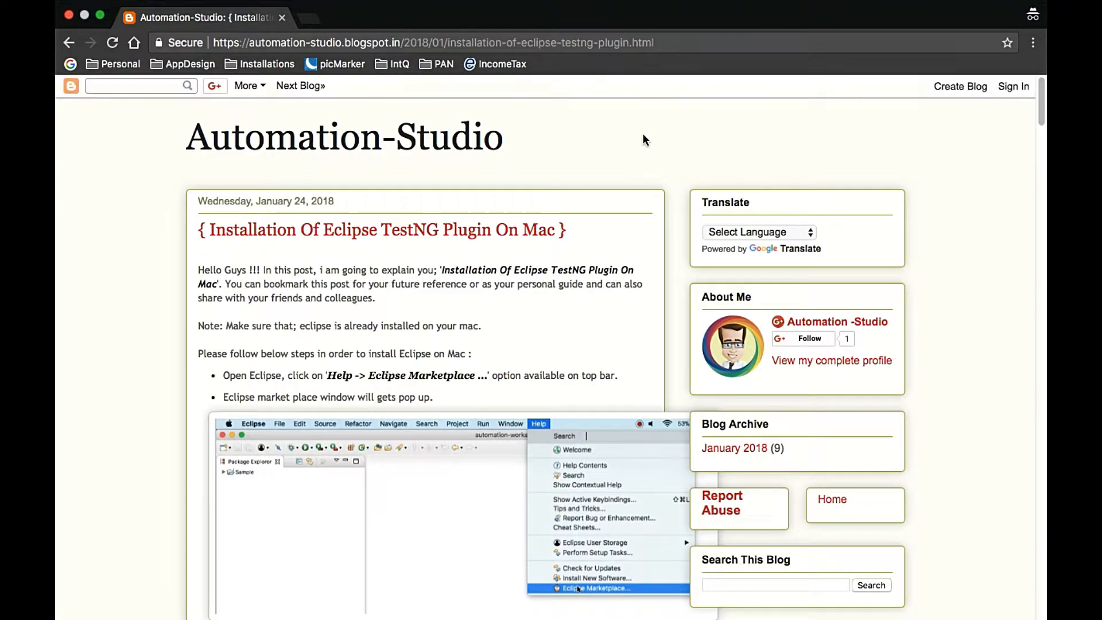
mouse_move(296, 168)
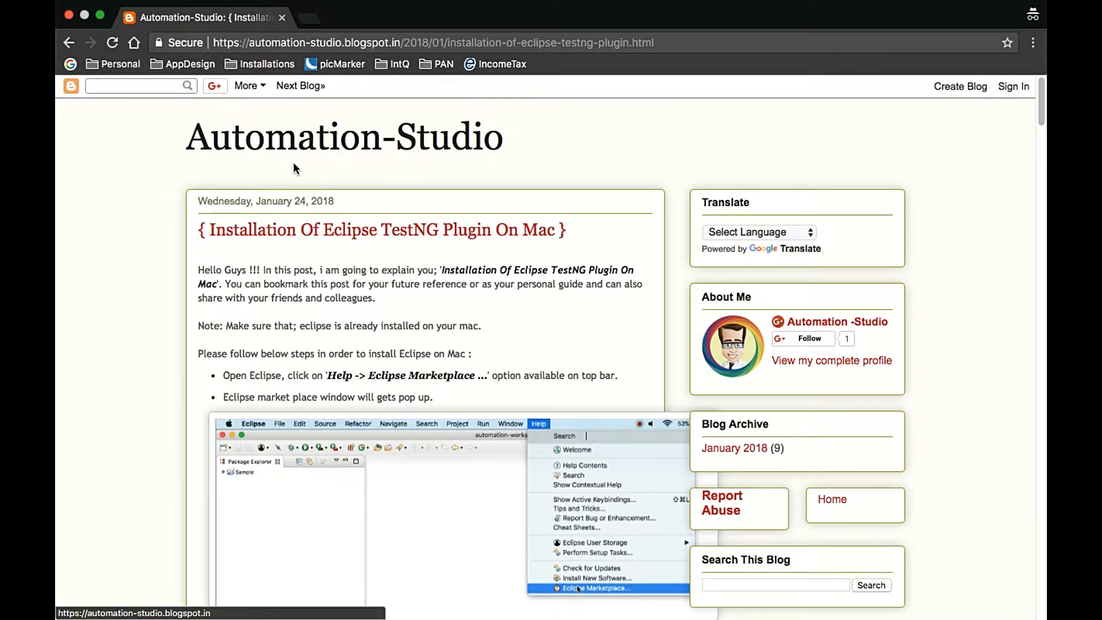
mouse_move(498, 240)
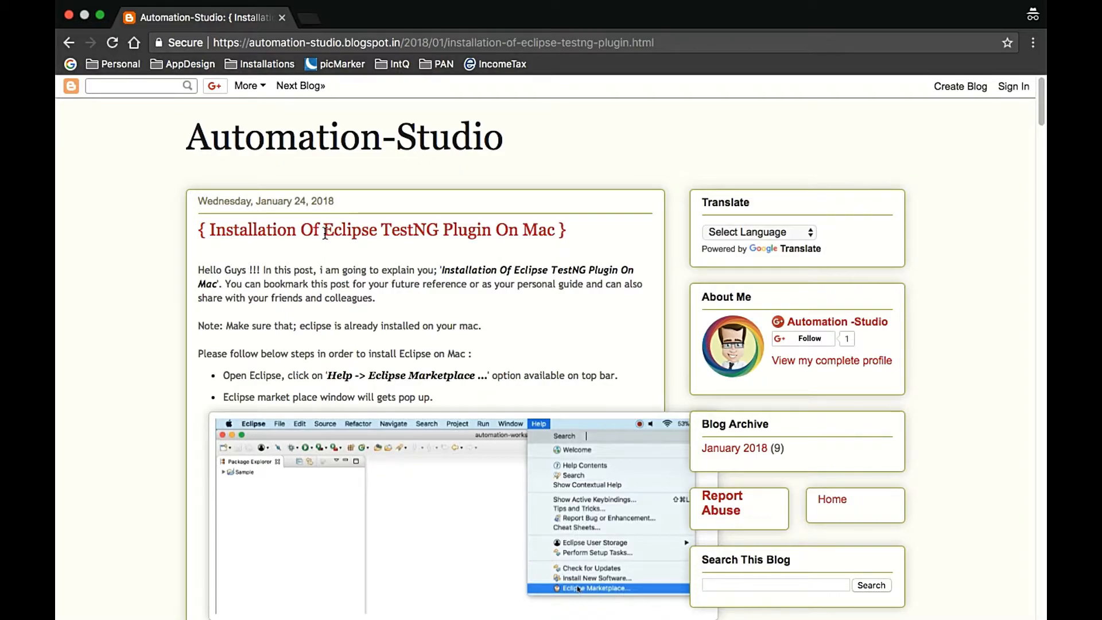
mouse_move(493, 230)
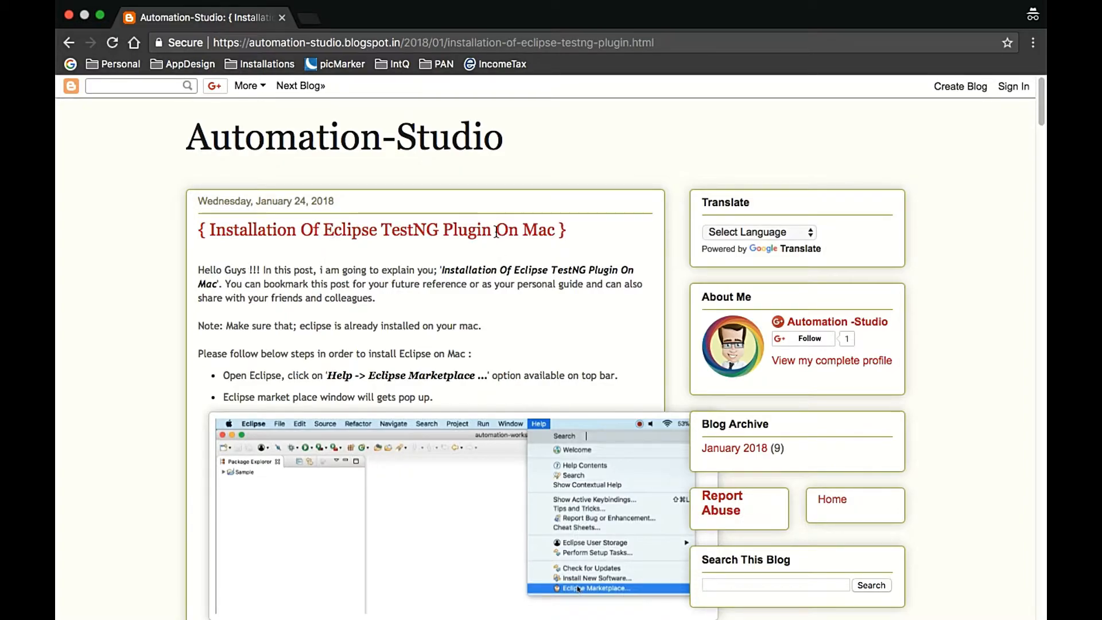
Return to the Eclipse workspace and check the Eclipse version information.
scroll(down, 3)
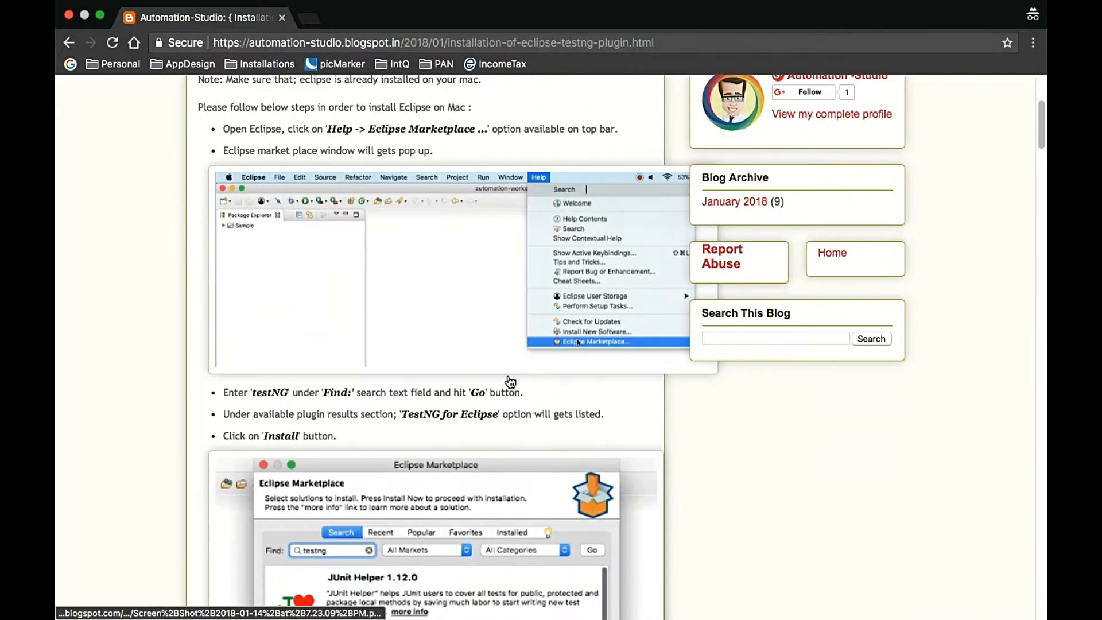
scroll(down, 3)
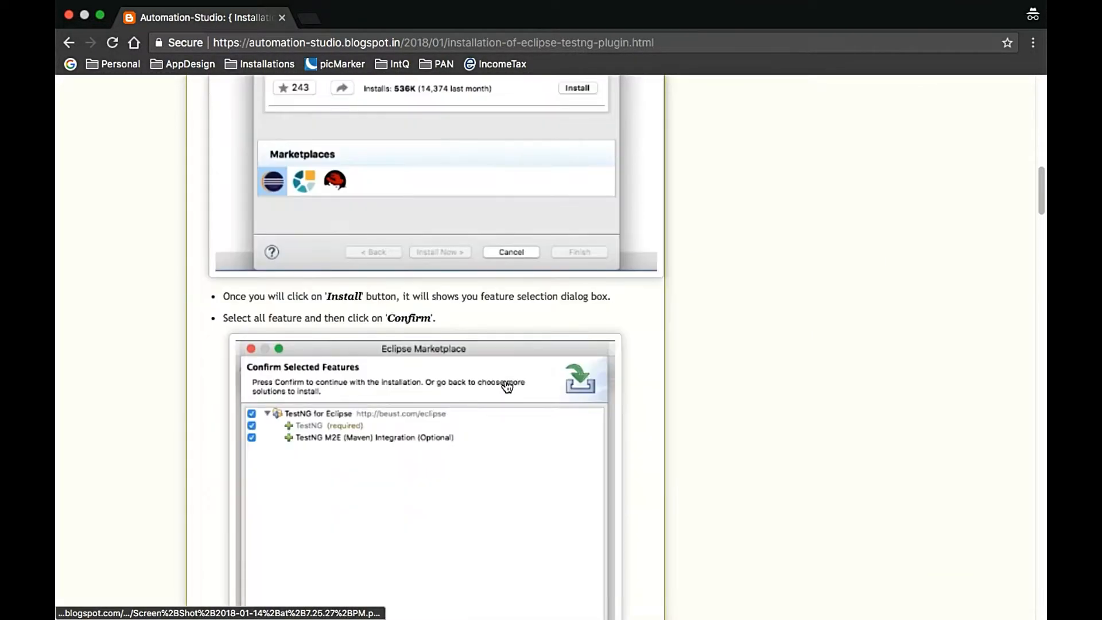
scroll(down, 3)
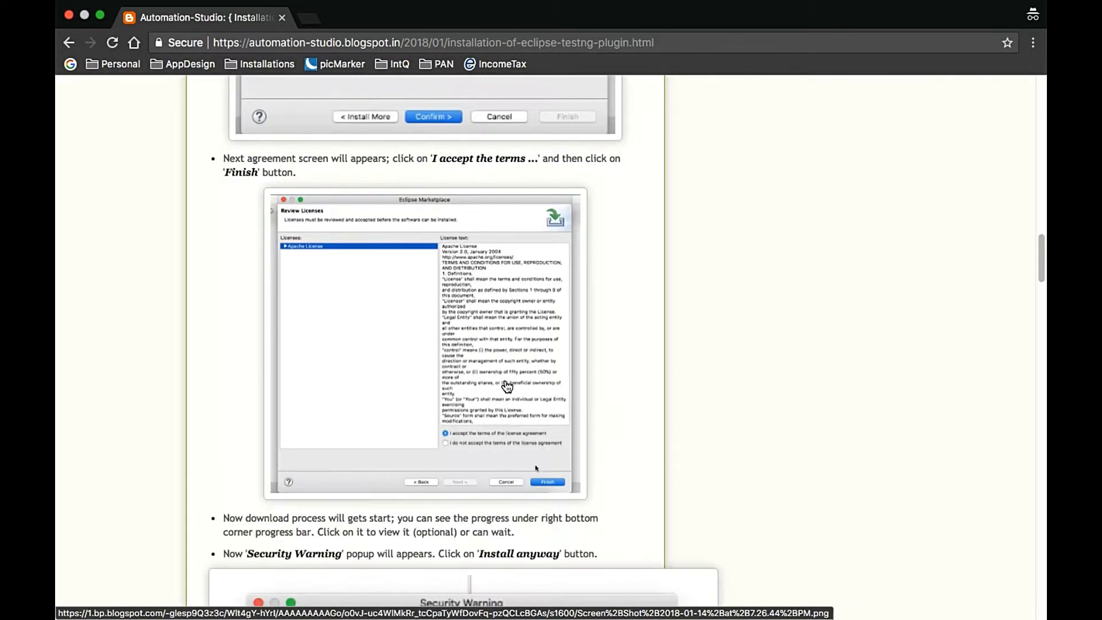
scroll(down, 3)
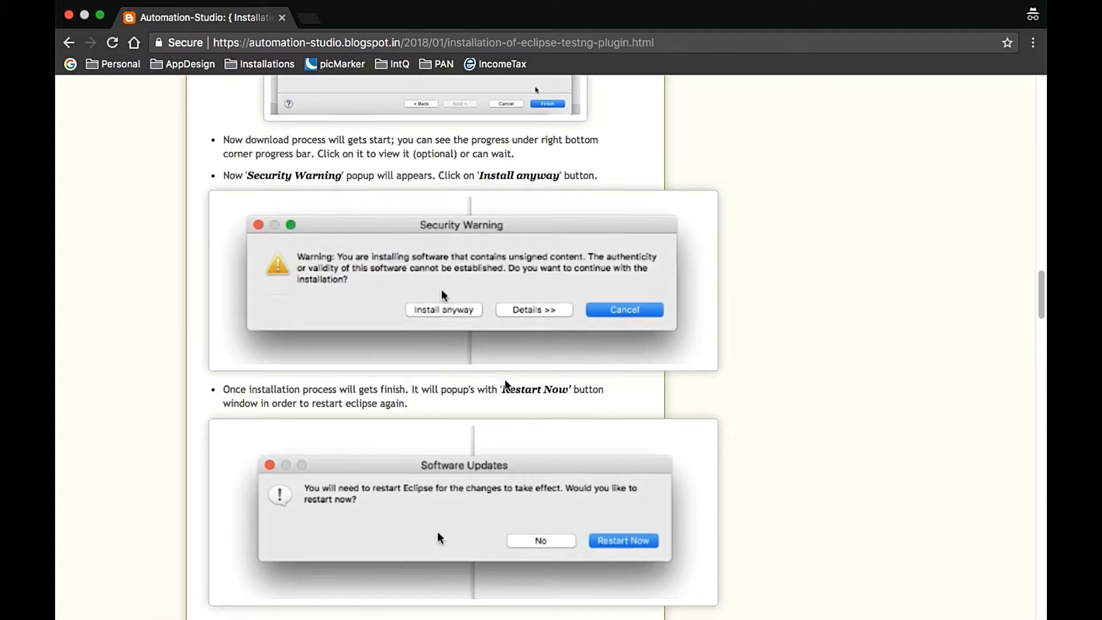
scroll(up, 3)
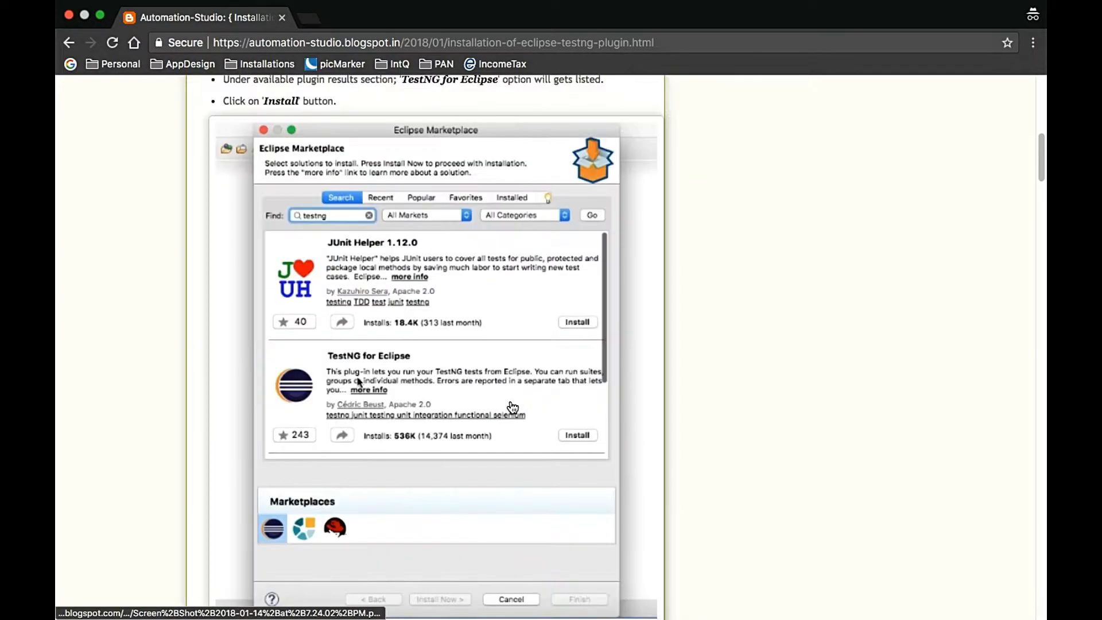
scroll(up, 3)
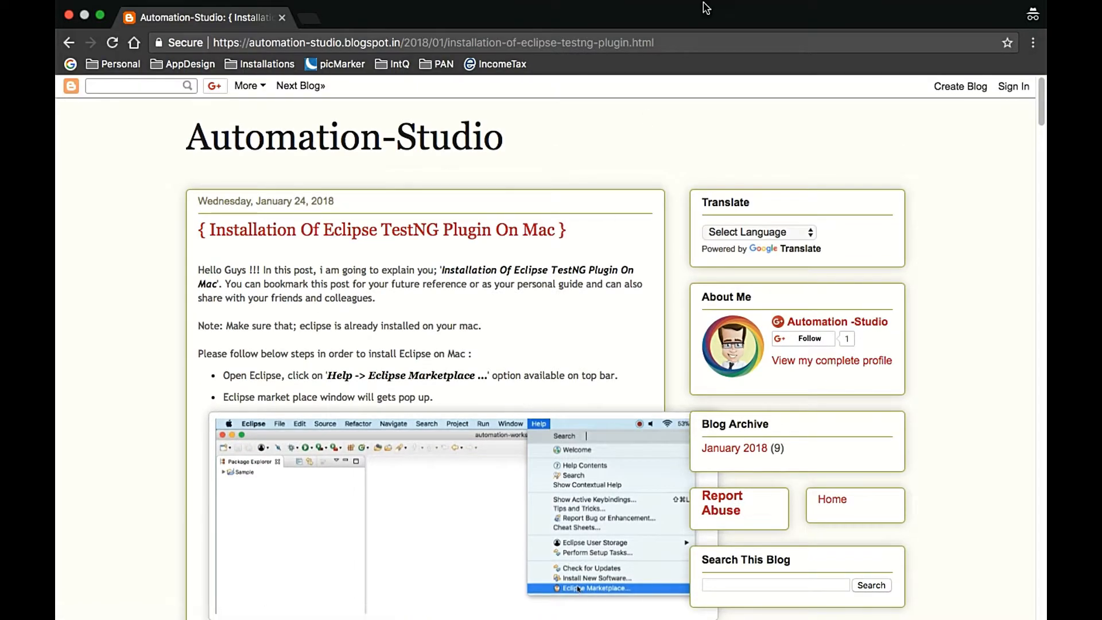
click(337, 163)
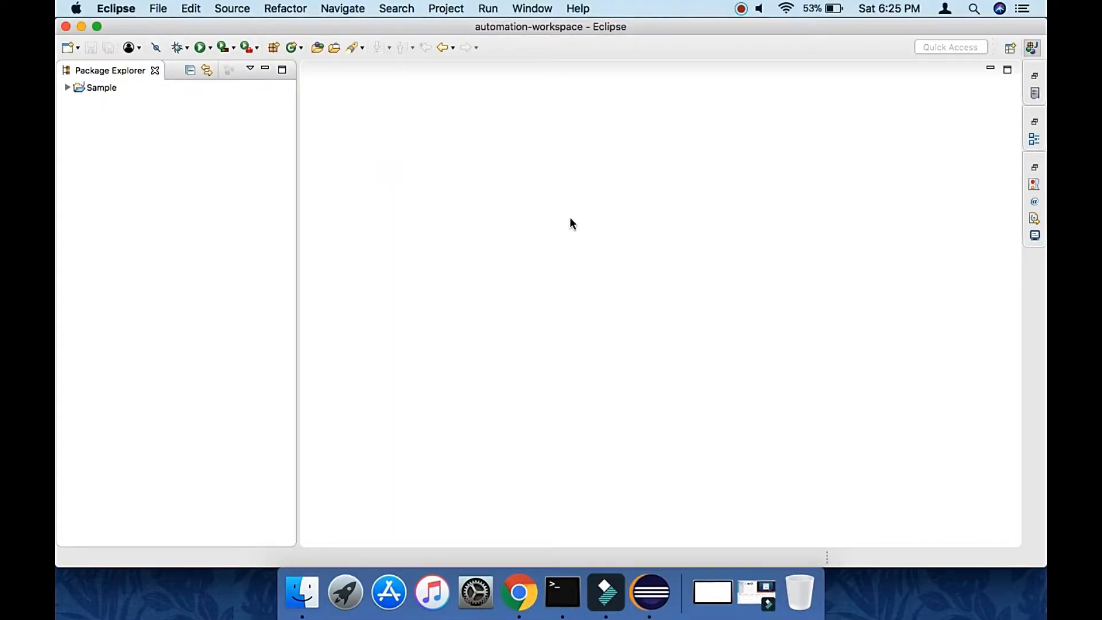
mouse_move(239, 218)
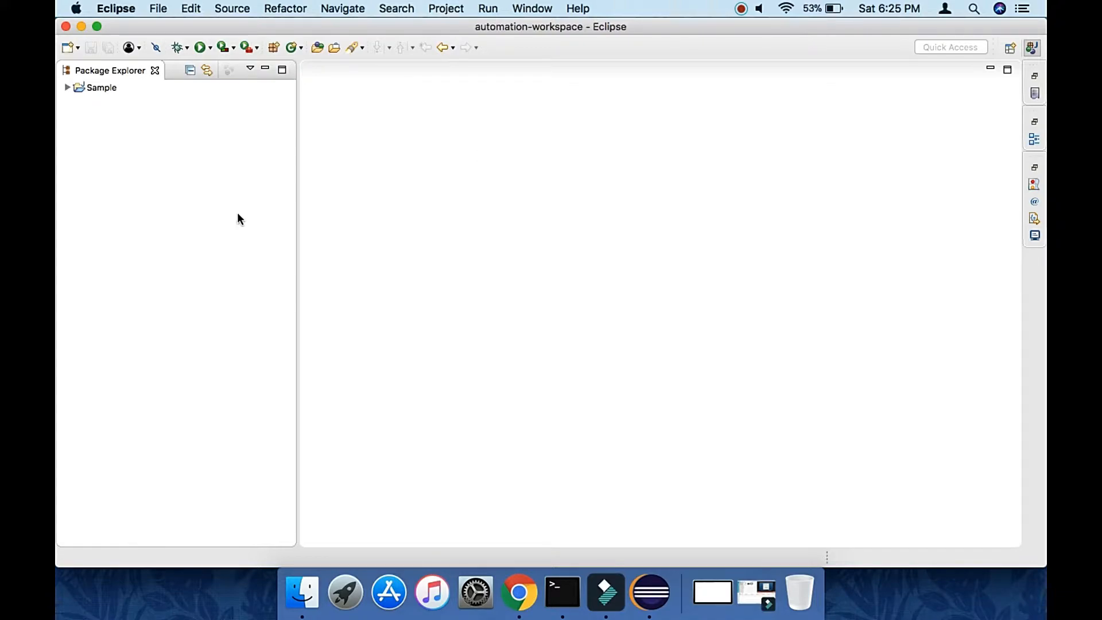
click(115, 9)
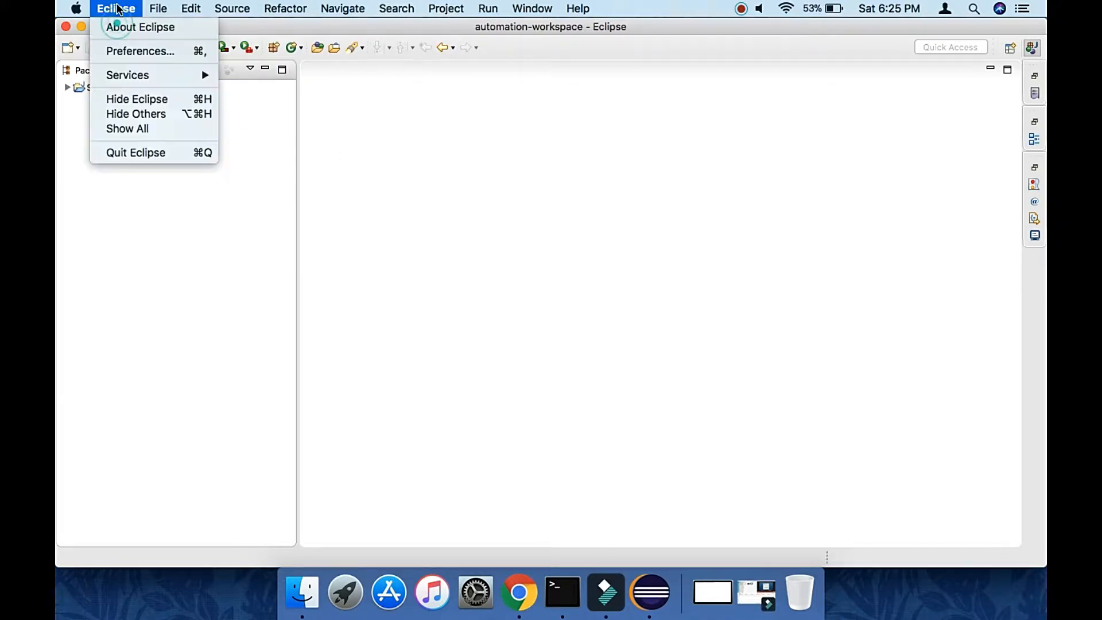
click(140, 27)
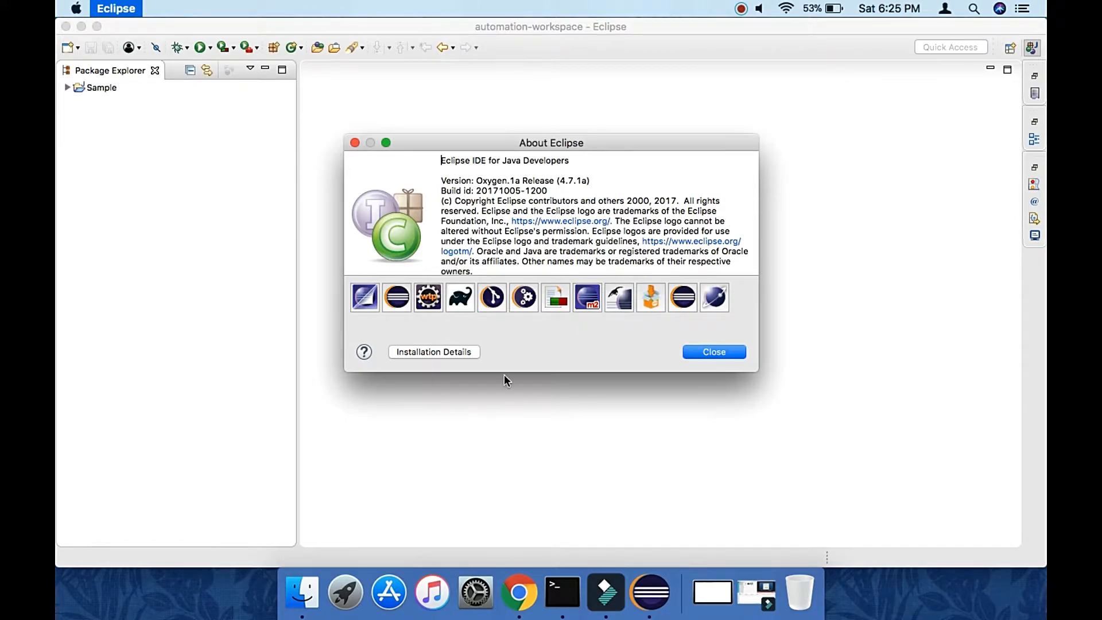
mouse_move(589, 349)
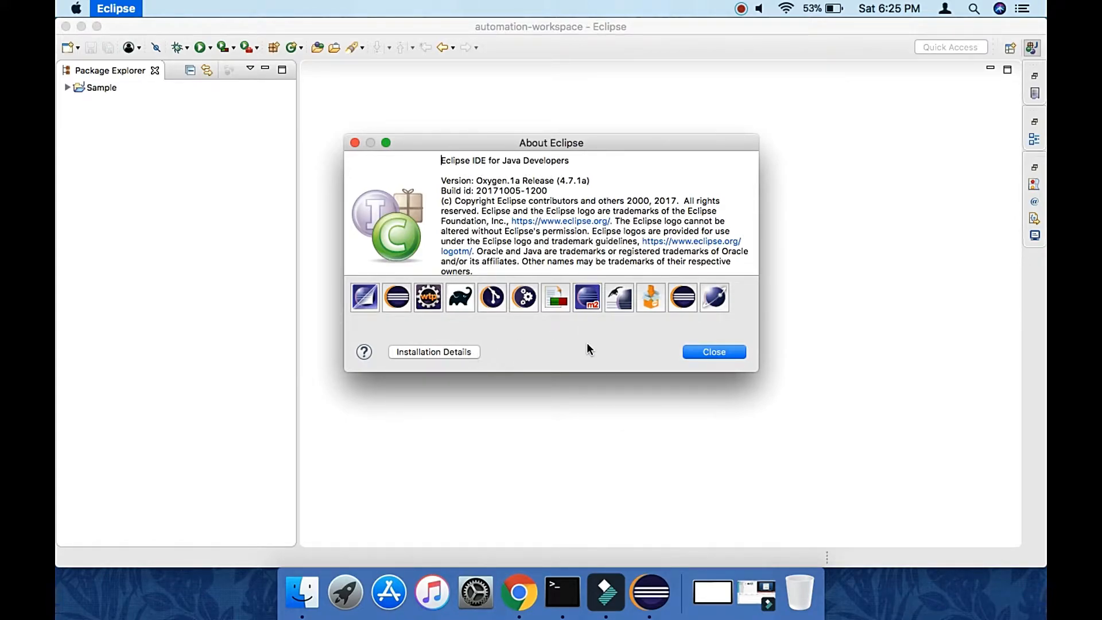
mouse_move(356, 142)
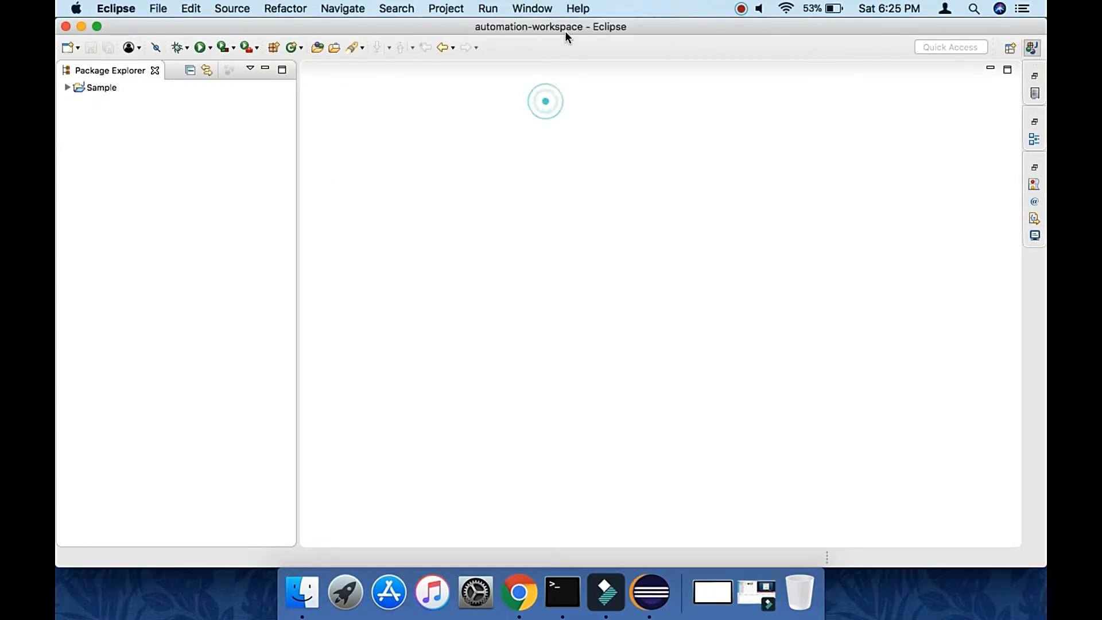
Search the Eclipse Marketplace for 'testng' and start installing TestNG for Eclipse.
click(576, 8)
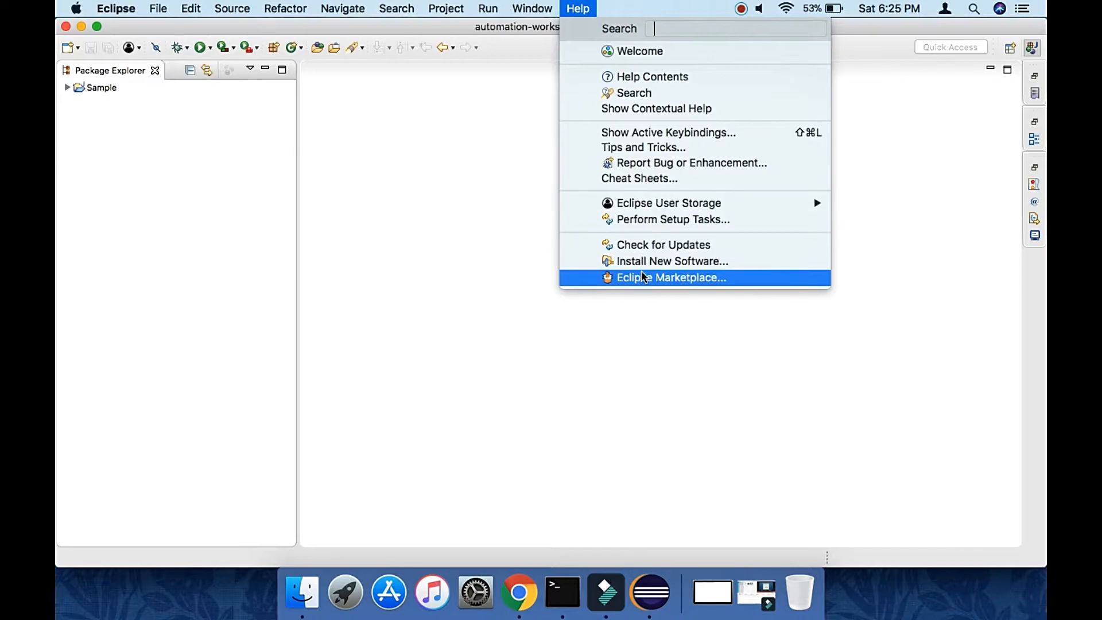
click(671, 277)
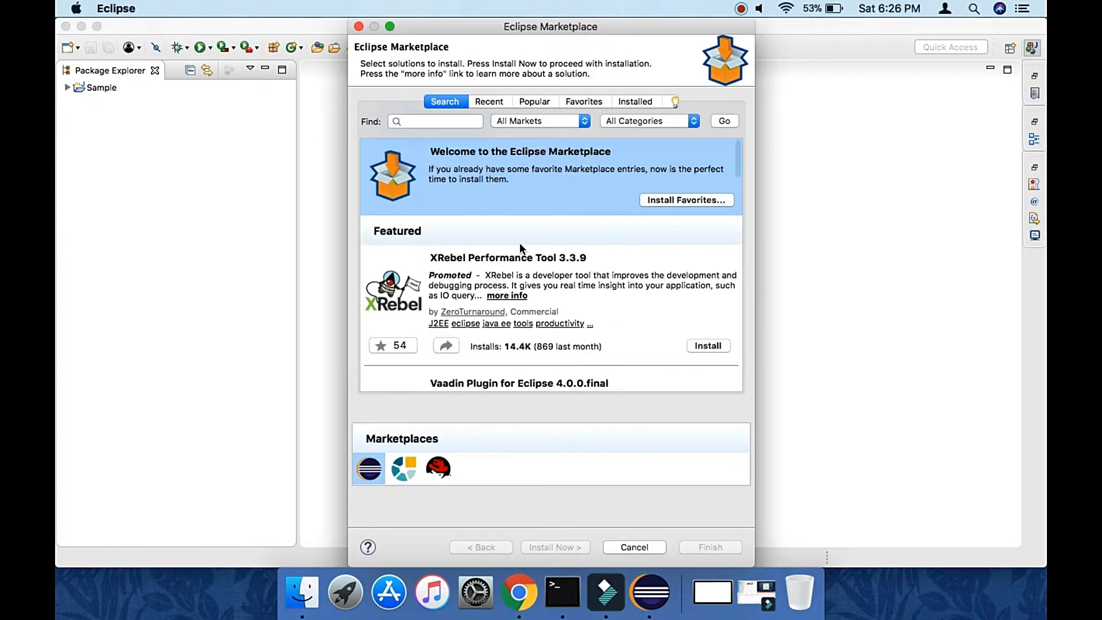
click(437, 122)
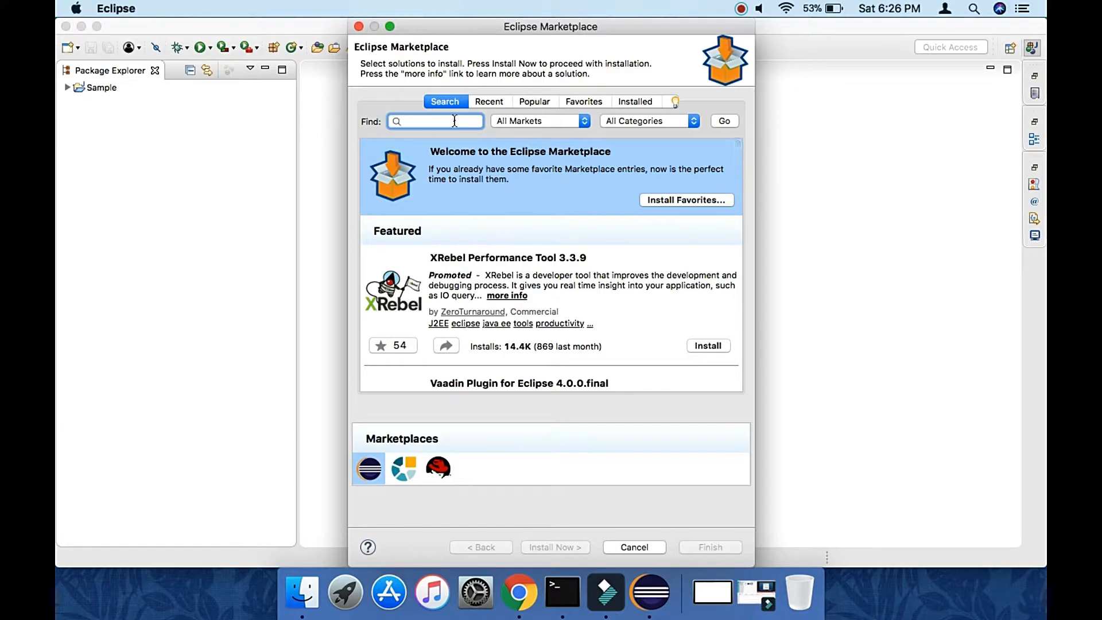
text(testng)
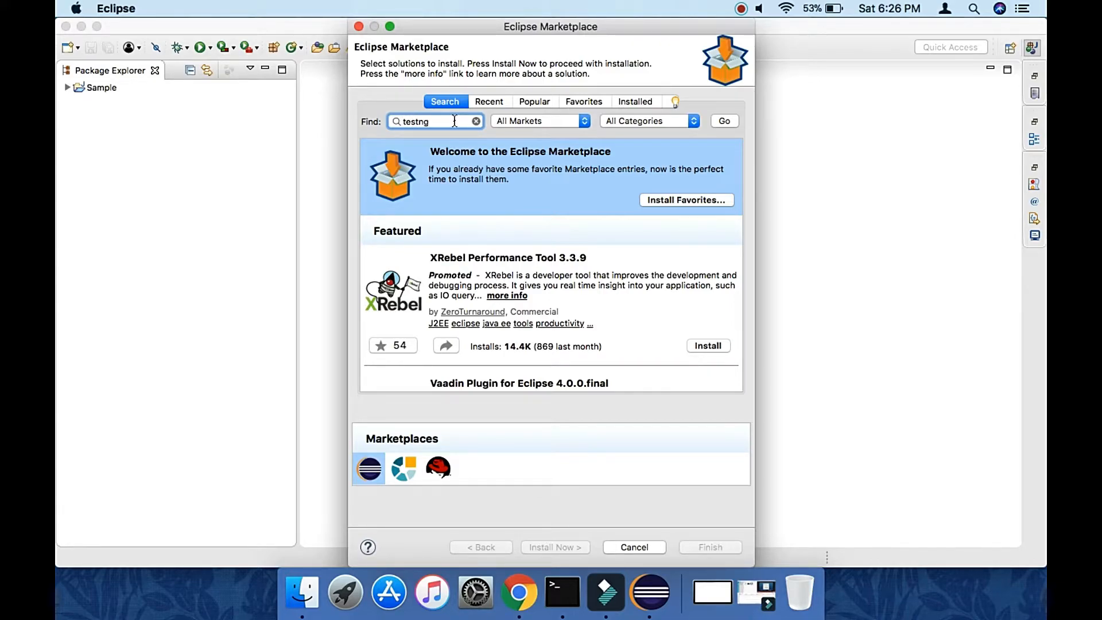
click(723, 122)
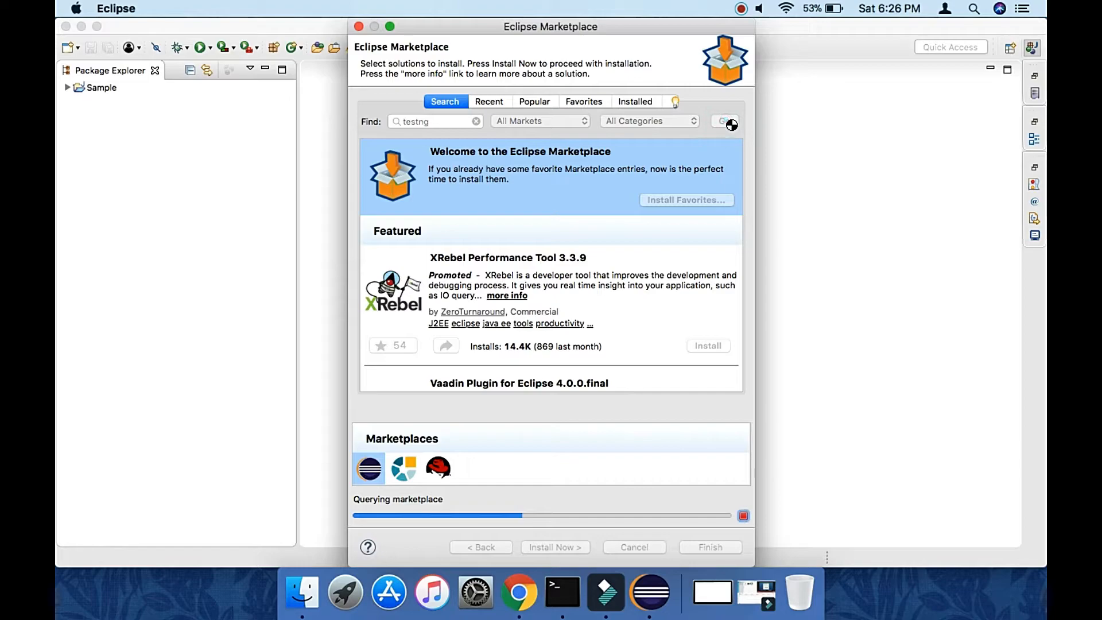
click(726, 122)
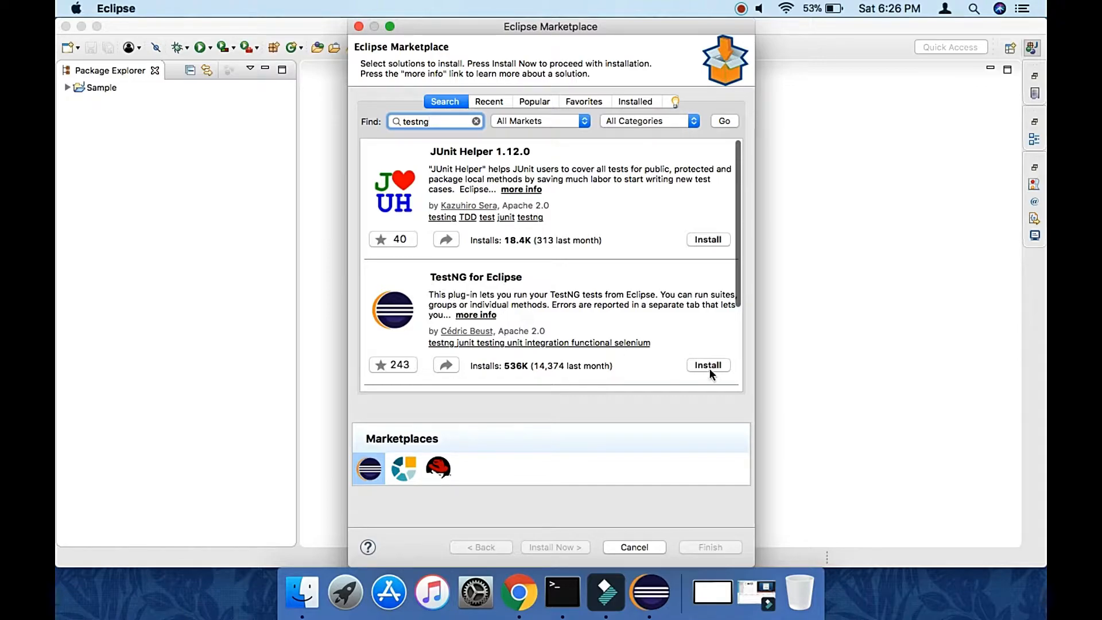
click(708, 365)
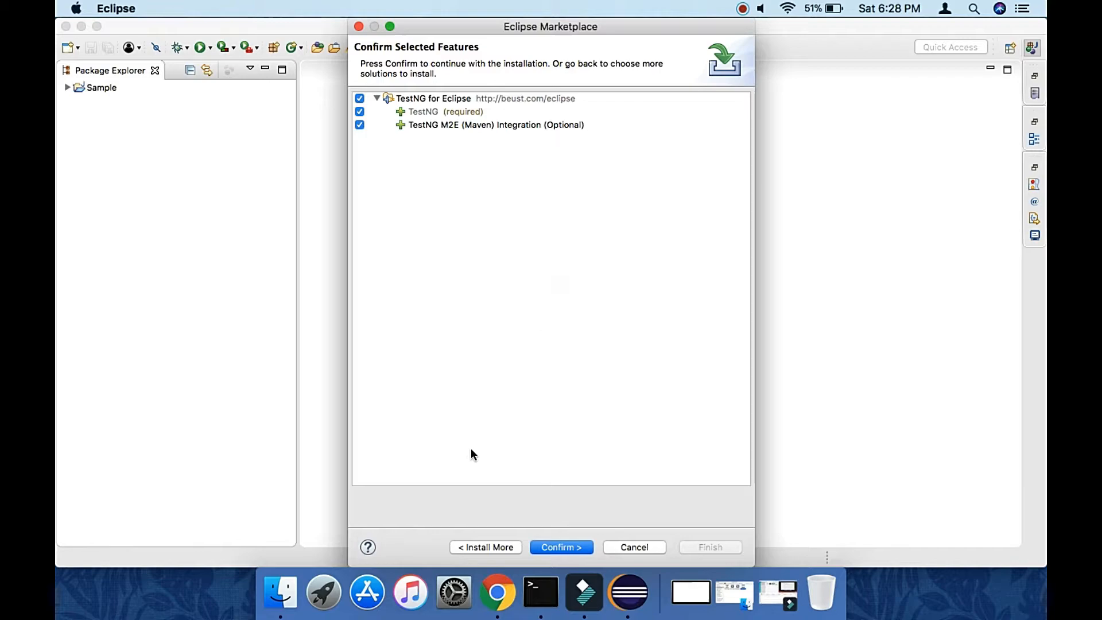
Confirm the TestNG features, accept the Apache license terms and finish to start installing.
click(563, 546)
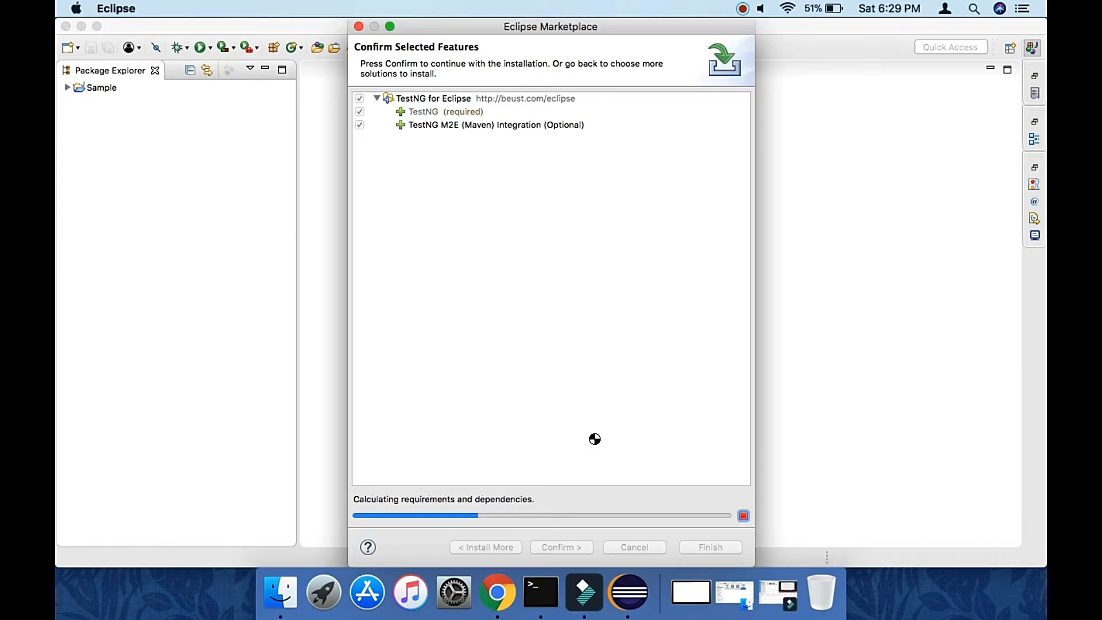
click(562, 547)
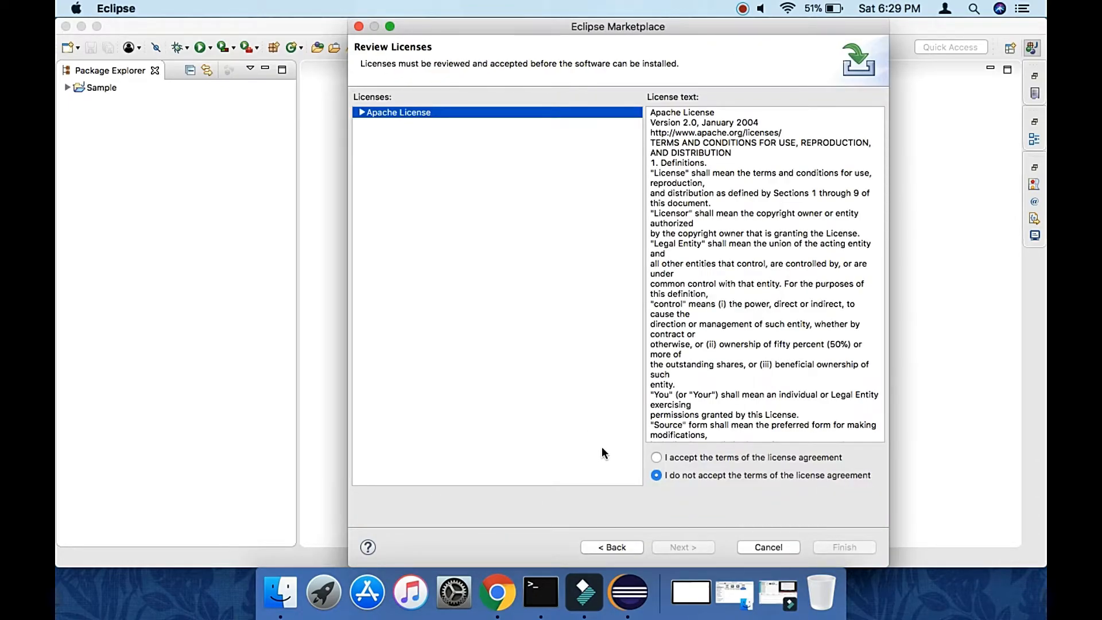
click(657, 457)
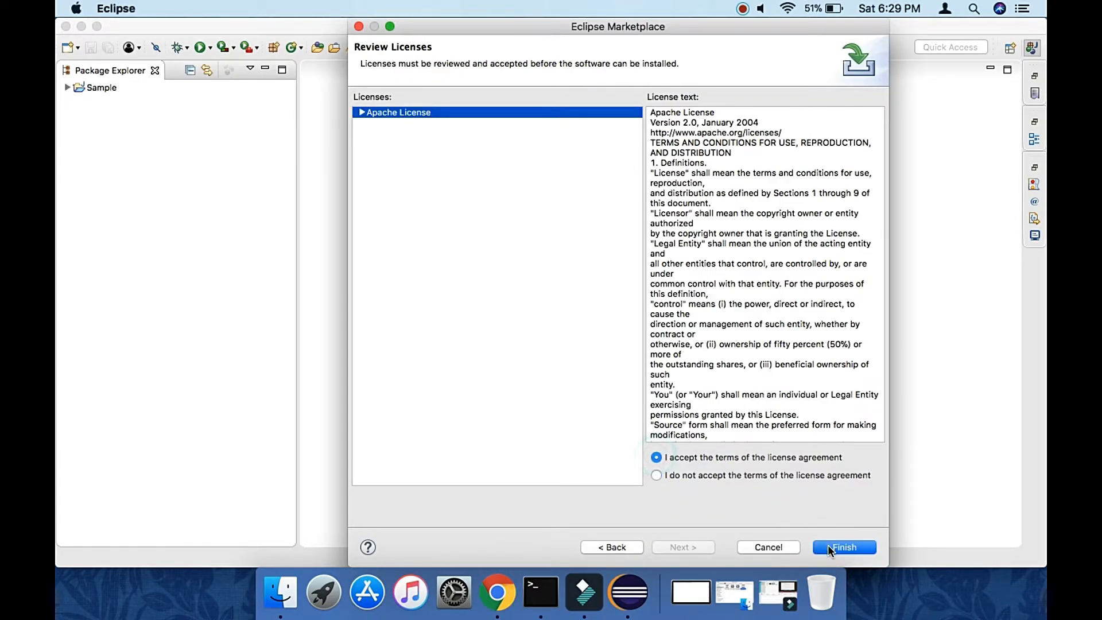
click(845, 546)
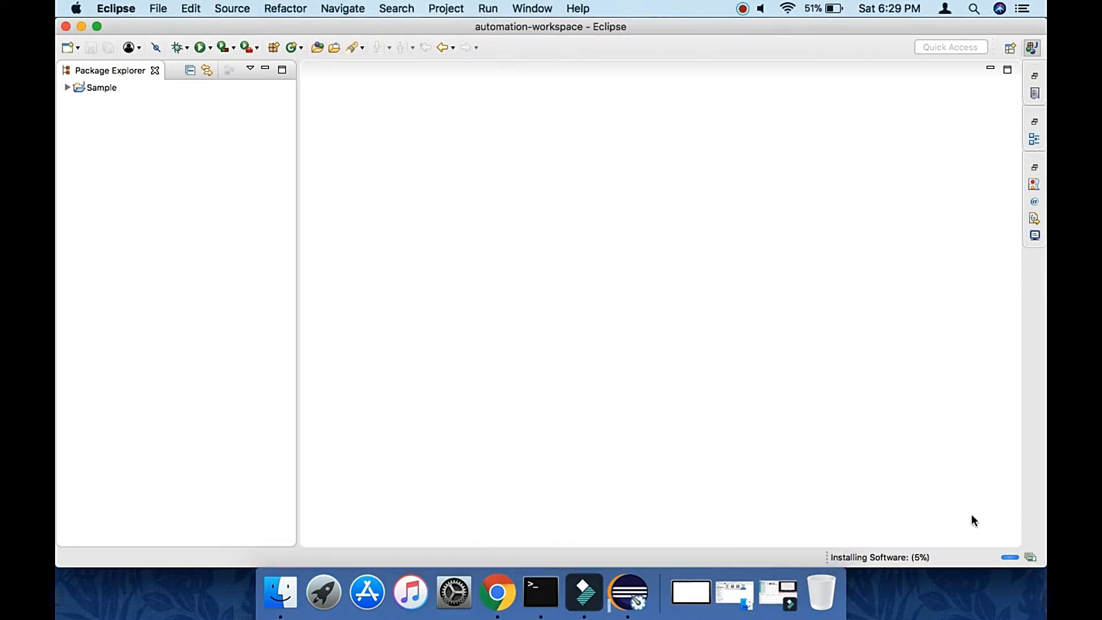
Install anyway despite the unsigned-content warning, then restart Eclipse now.
click(1032, 556)
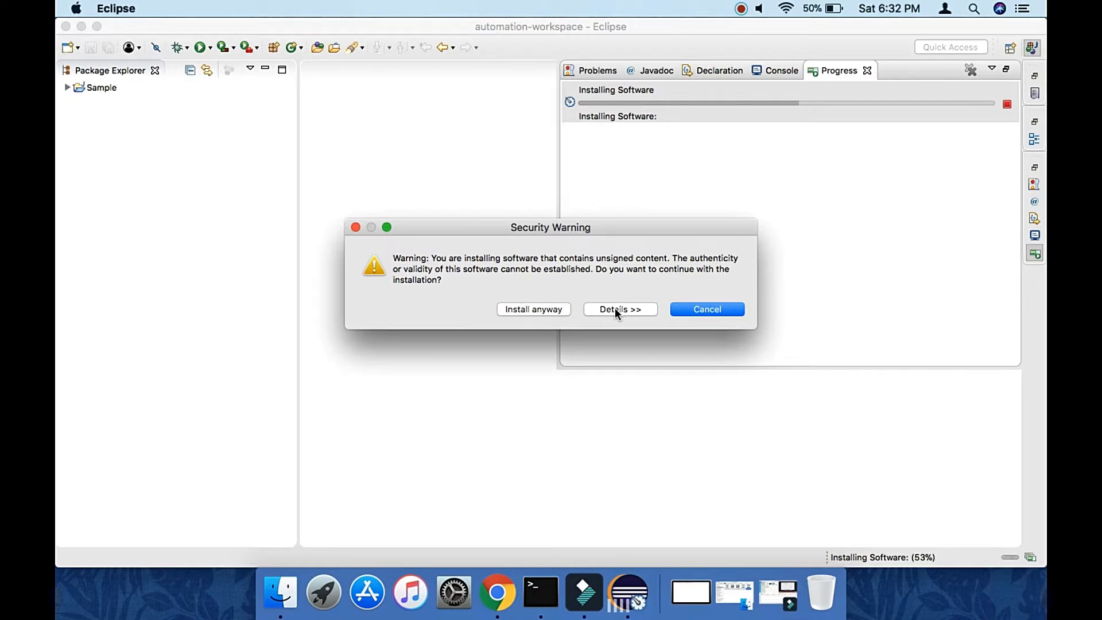
click(620, 310)
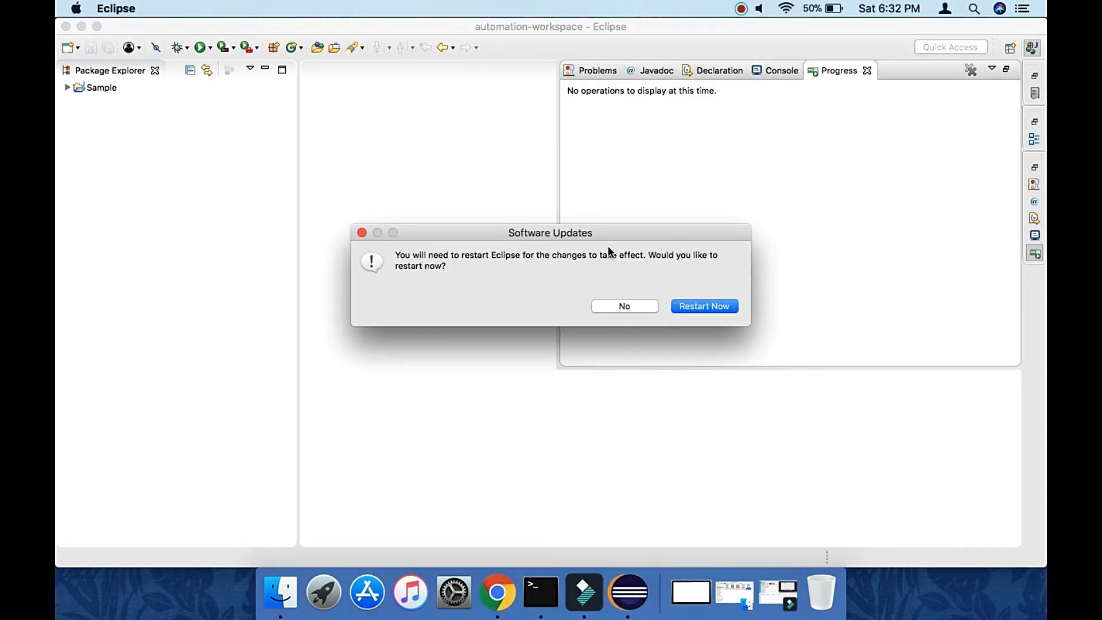
mouse_move(692, 310)
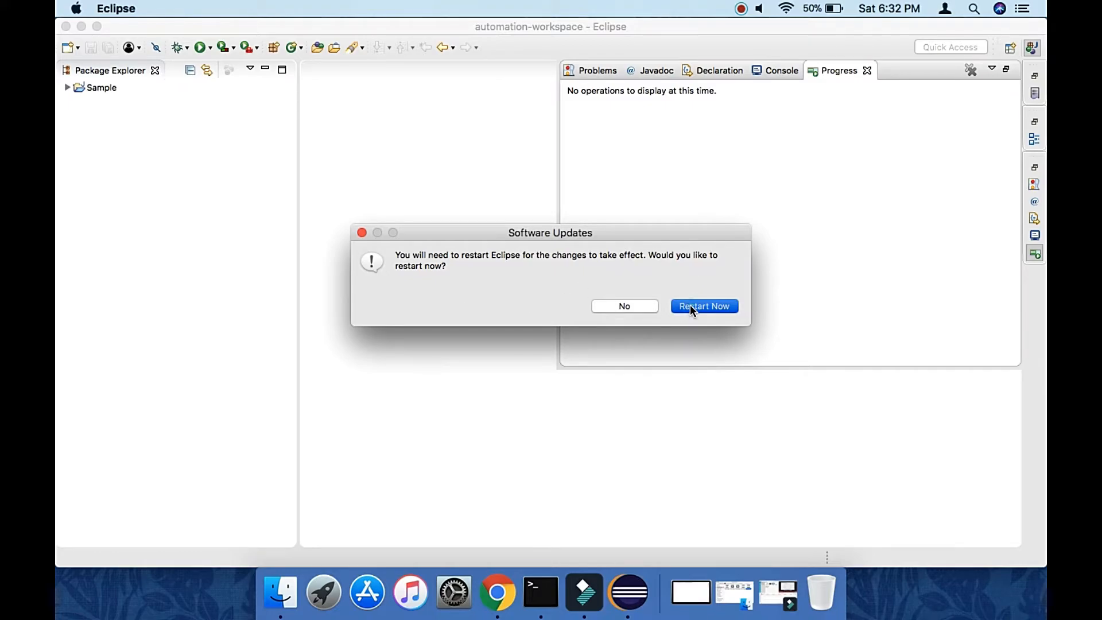
click(705, 305)
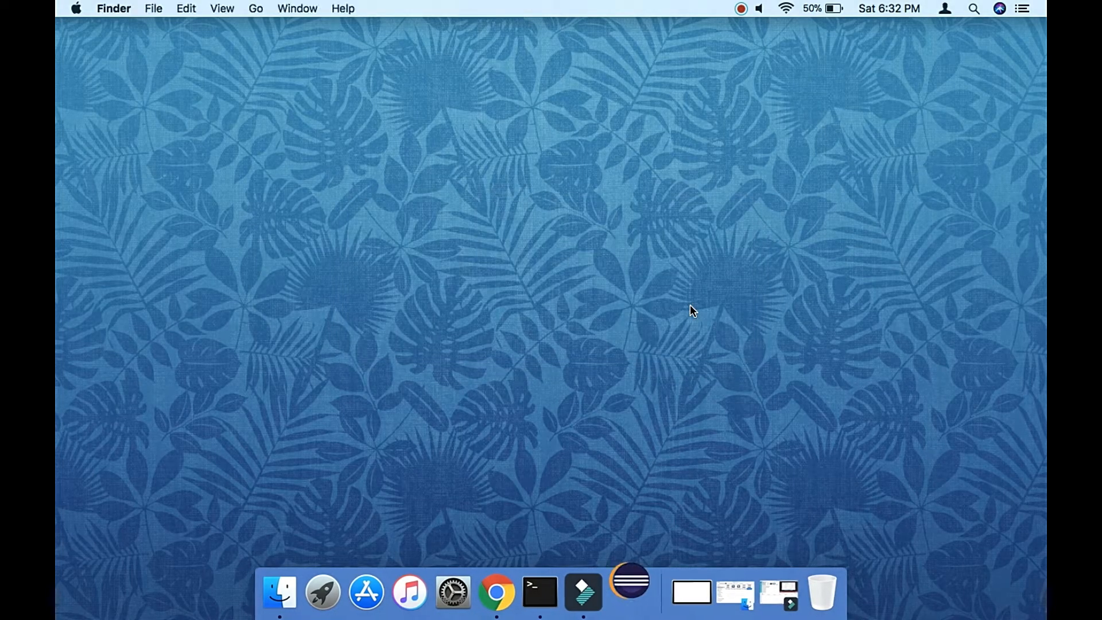
Let Eclipse Oxygen relaunch into the automation workspace.
click(632, 588)
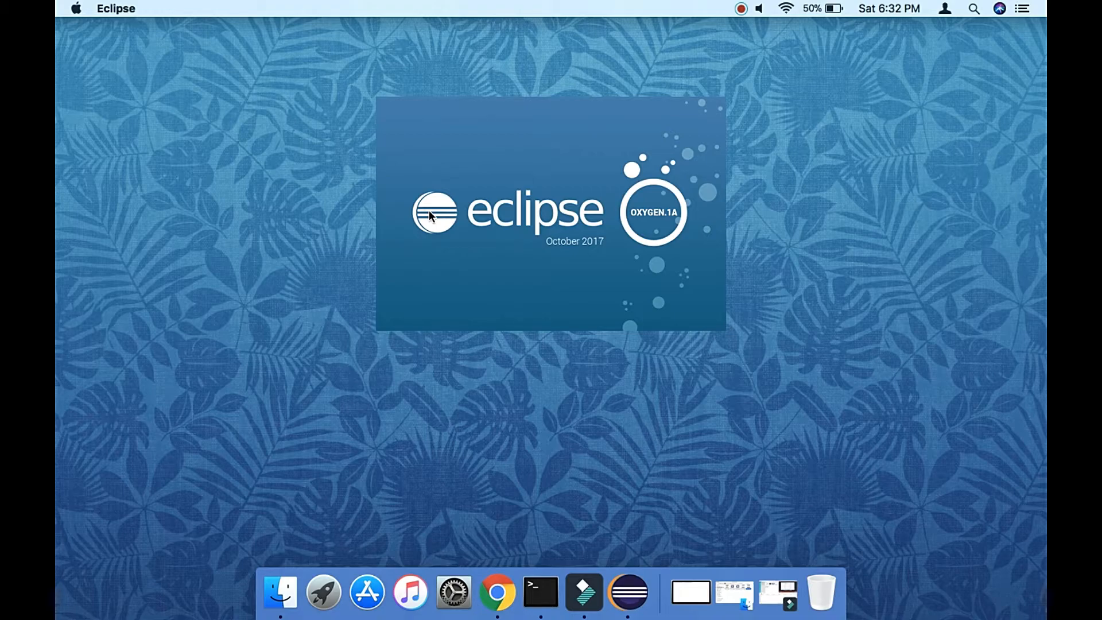
mouse_move(519, 225)
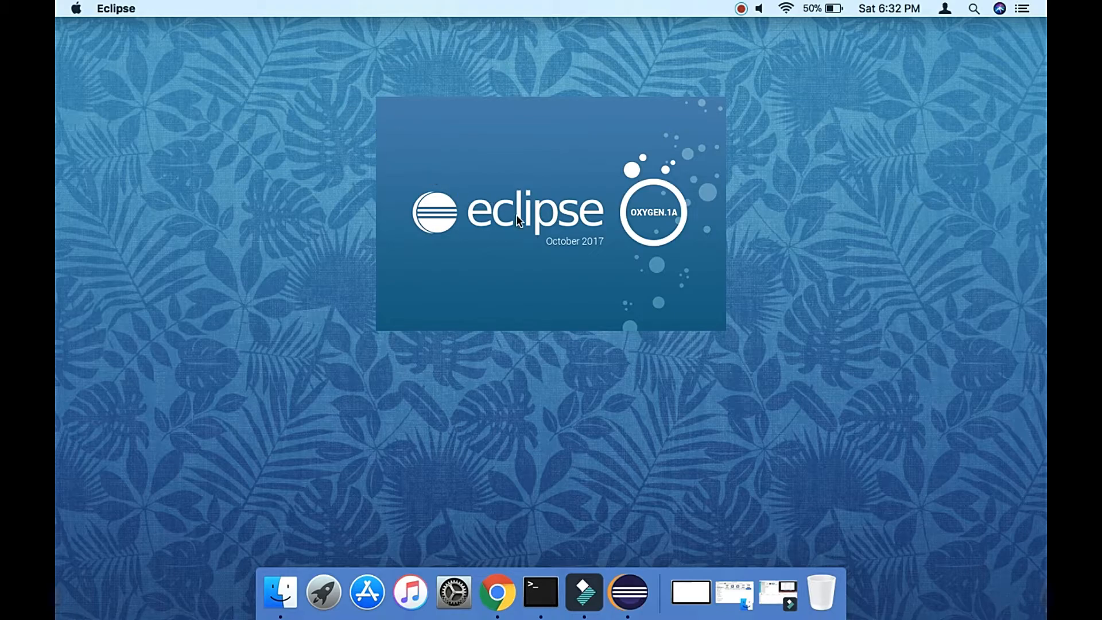
mouse_move(585, 308)
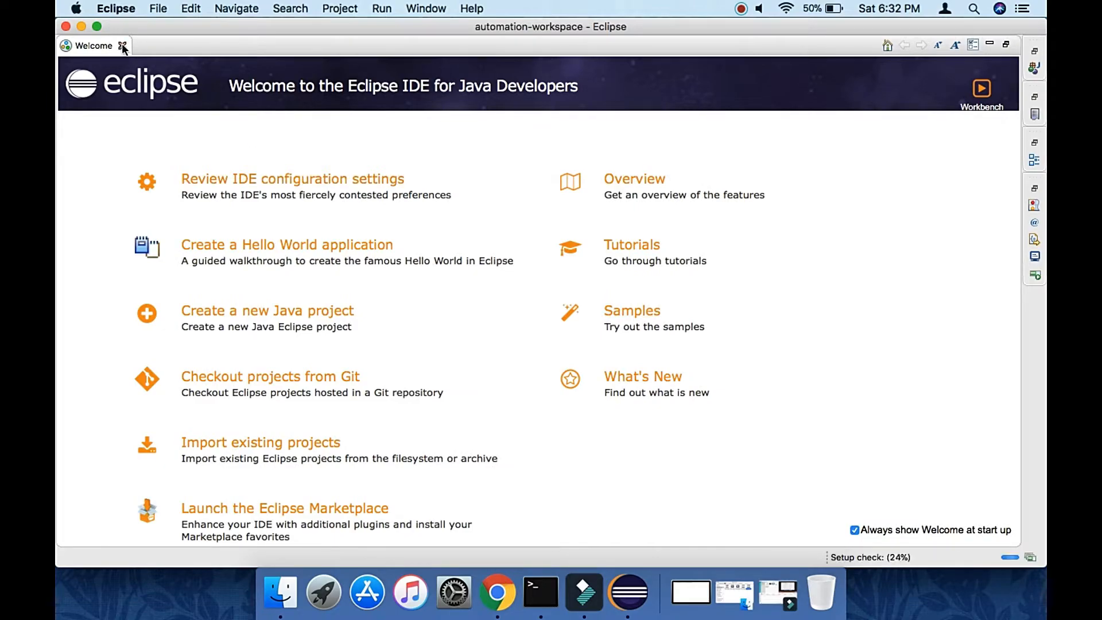
Close the Welcome page and expand the Sample project and its src folder.
click(122, 46)
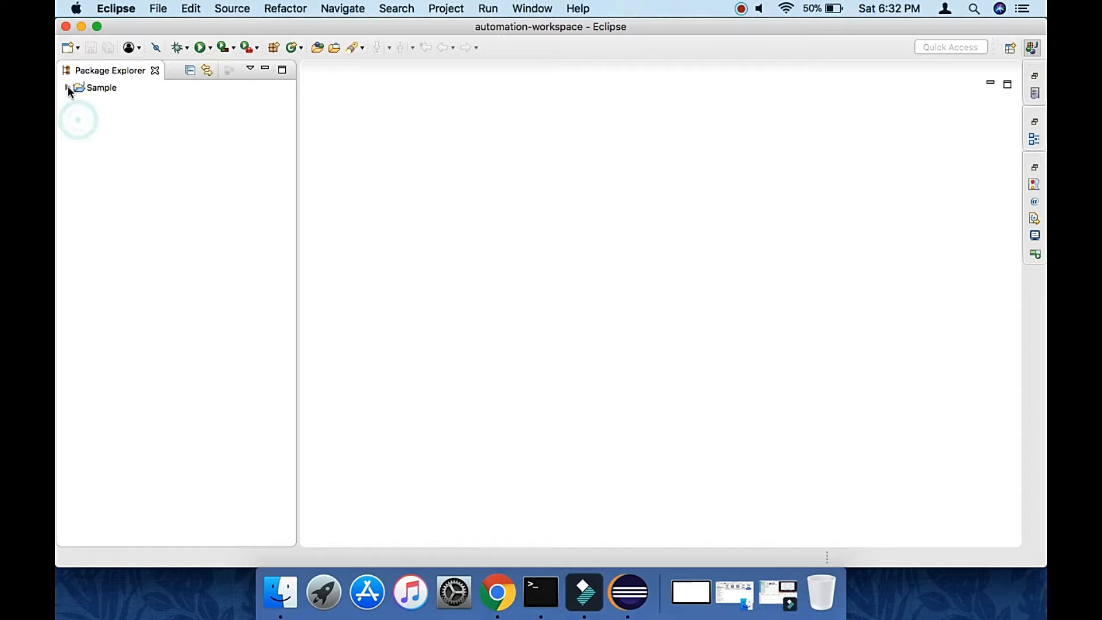
click(69, 87)
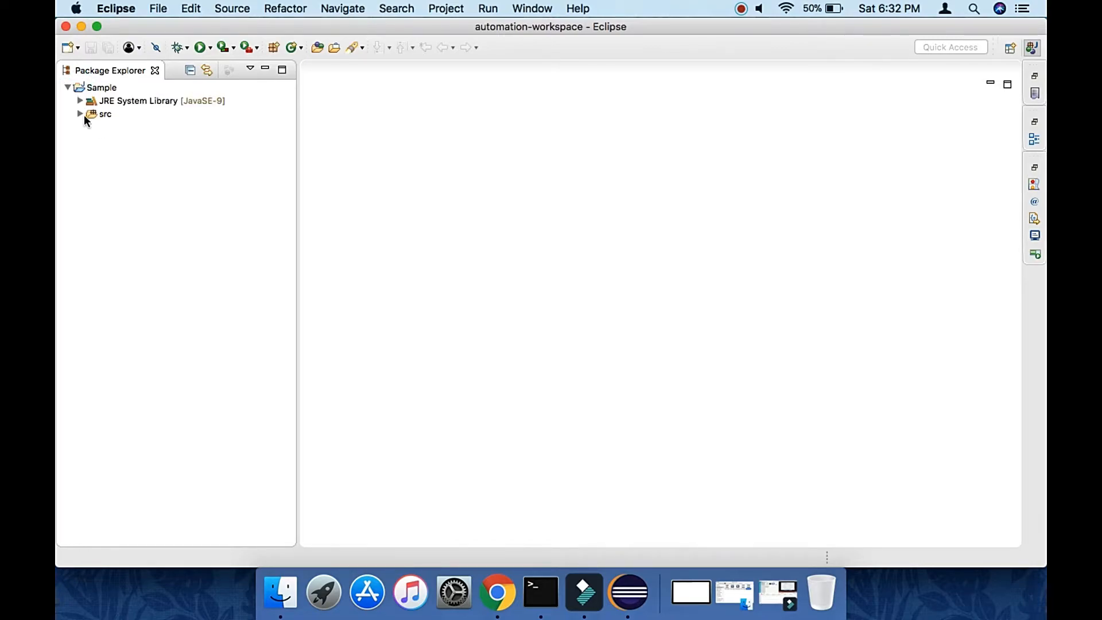
click(81, 114)
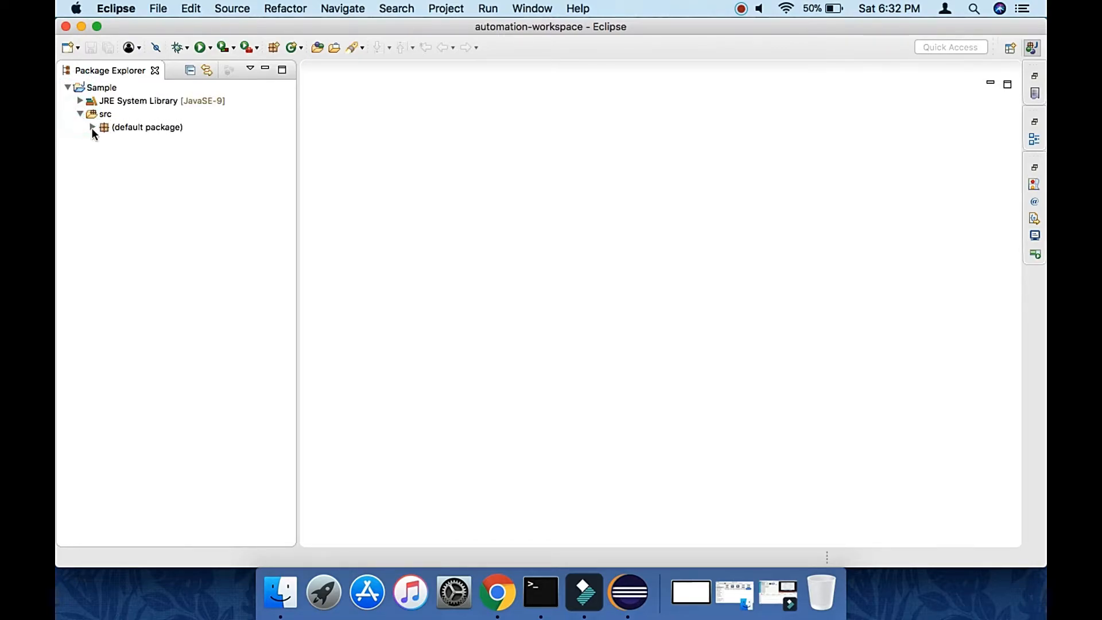
Expand the default package, select sampleTest.java and bring up the package's context menu.
click(92, 126)
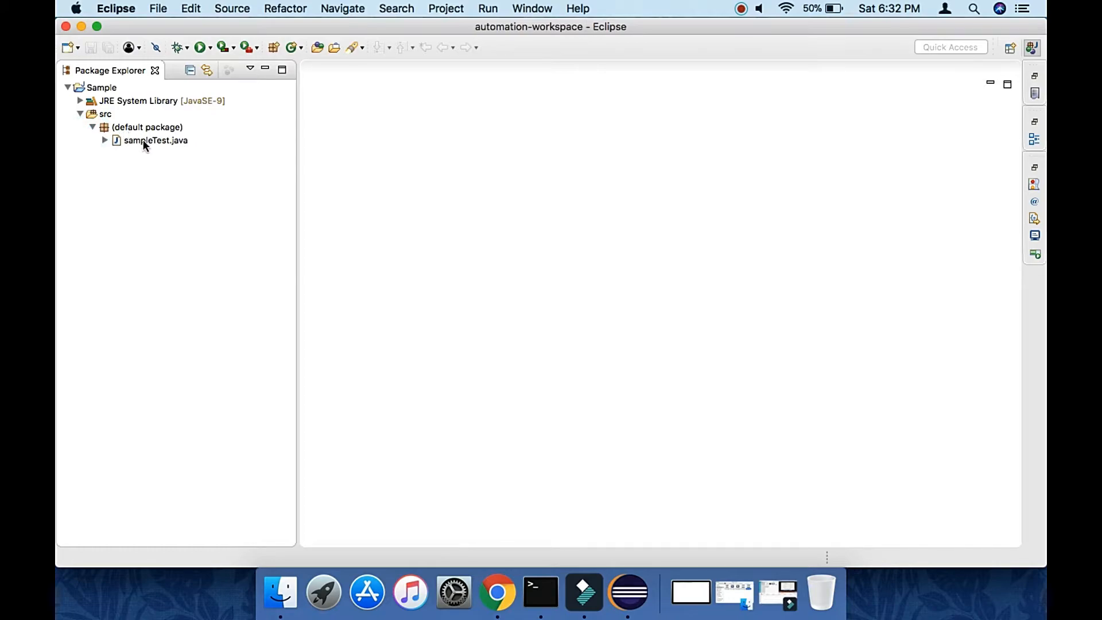
click(148, 145)
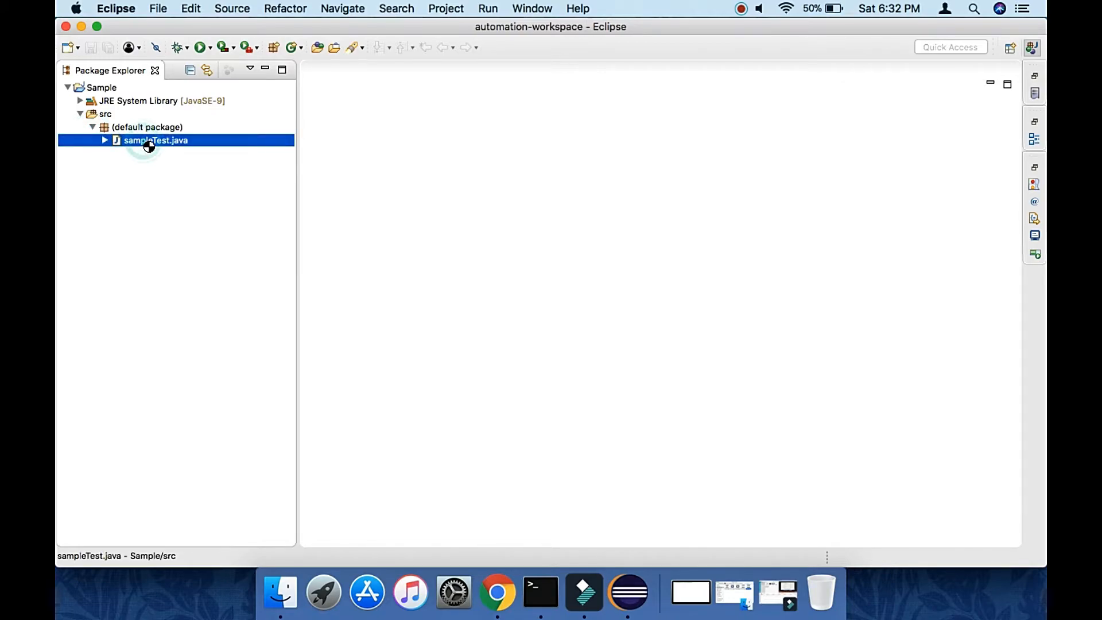
double_click(155, 140)
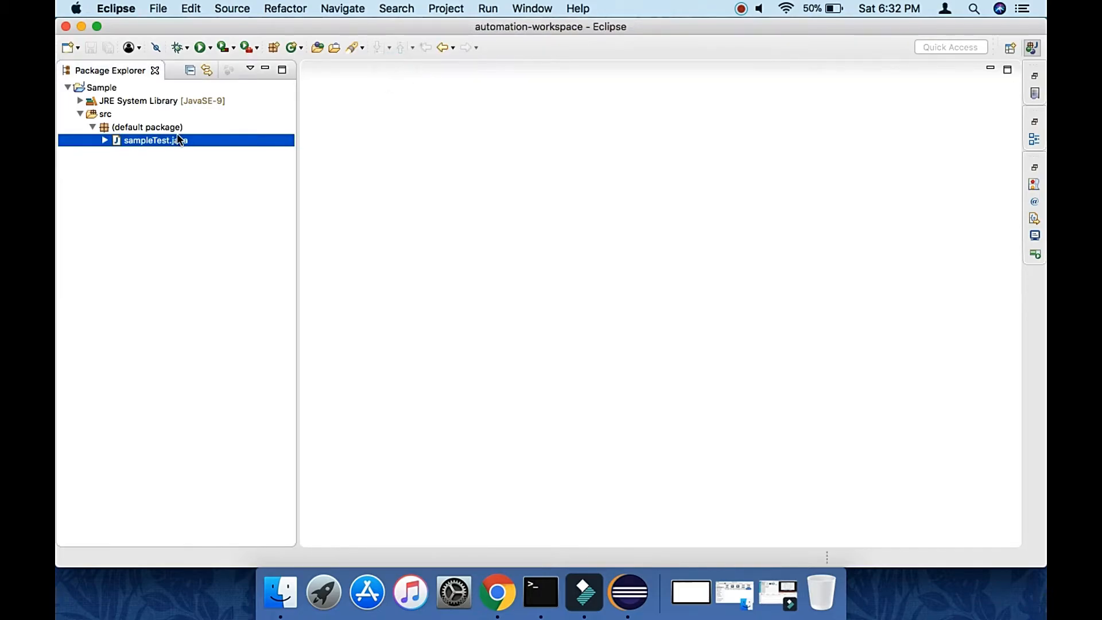
right_click(143, 127)
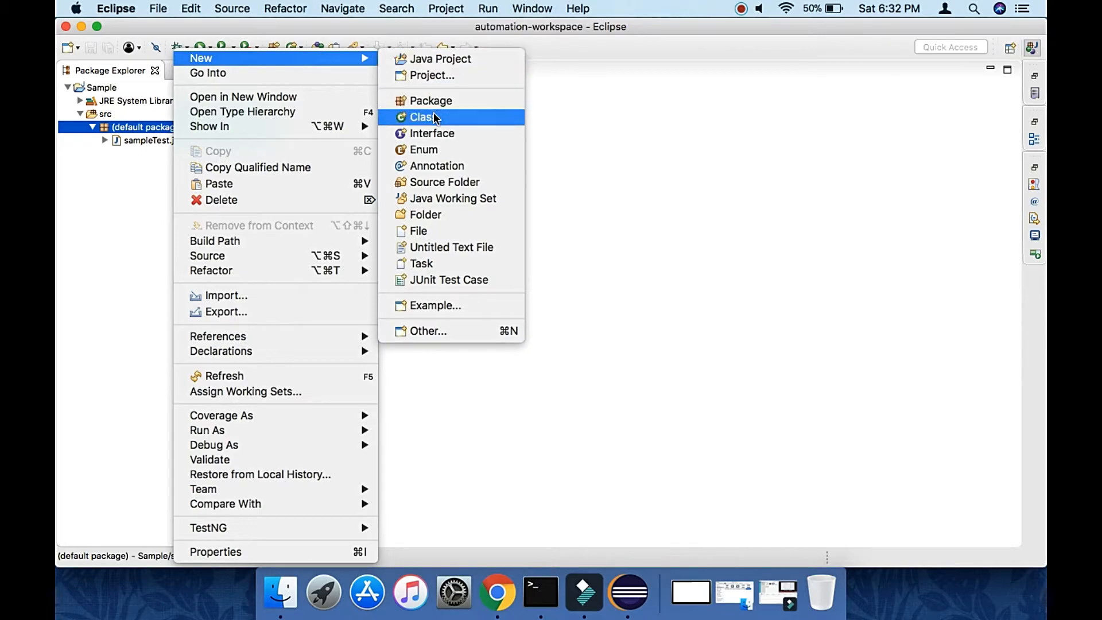
Create a new Java class named TestNgTest in the default package and place the cursor in it.
click(421, 117)
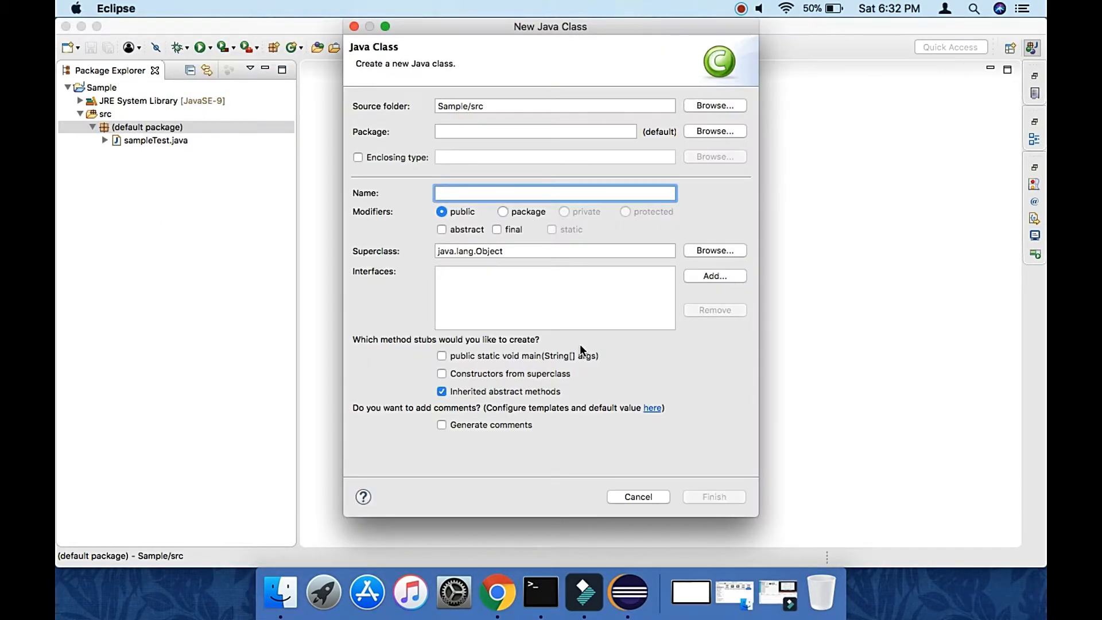
text(TestN)
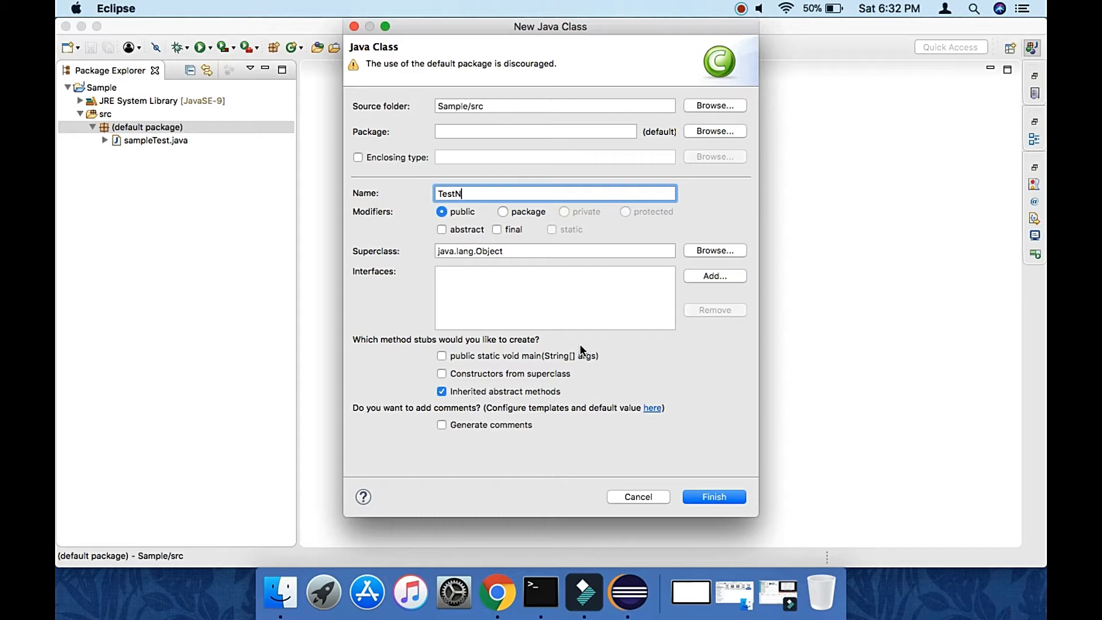
click(714, 496)
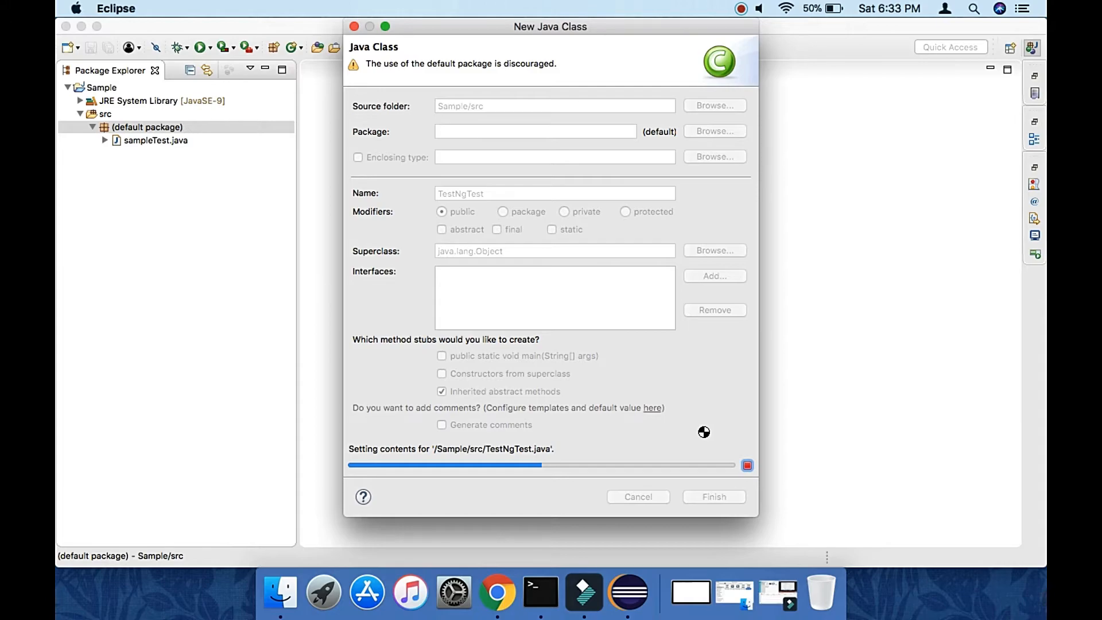
click(714, 496)
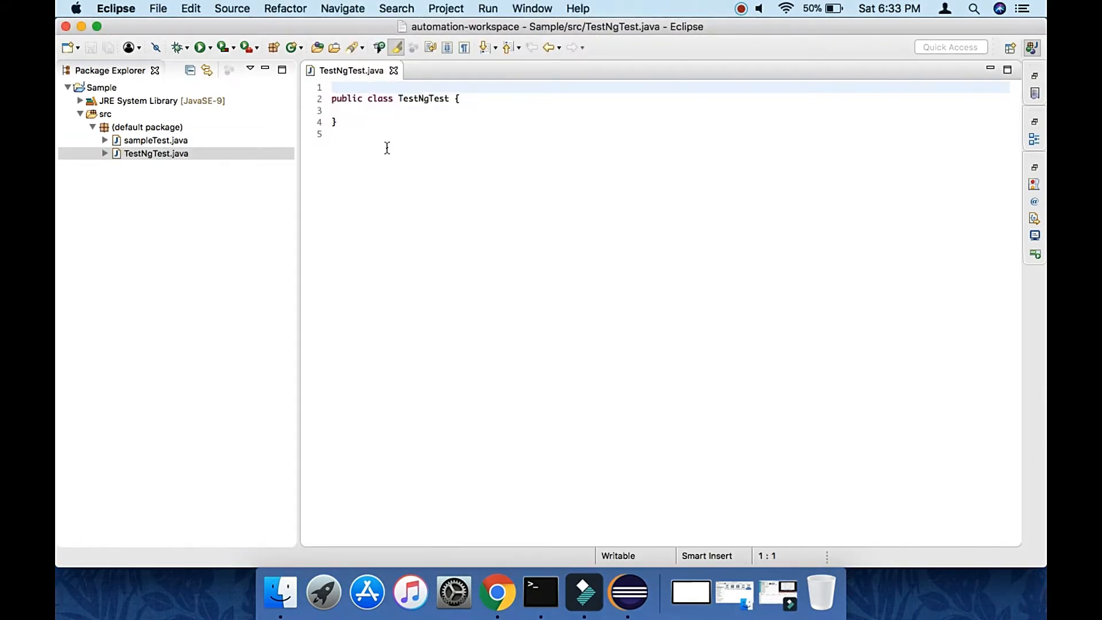
key(Enter)
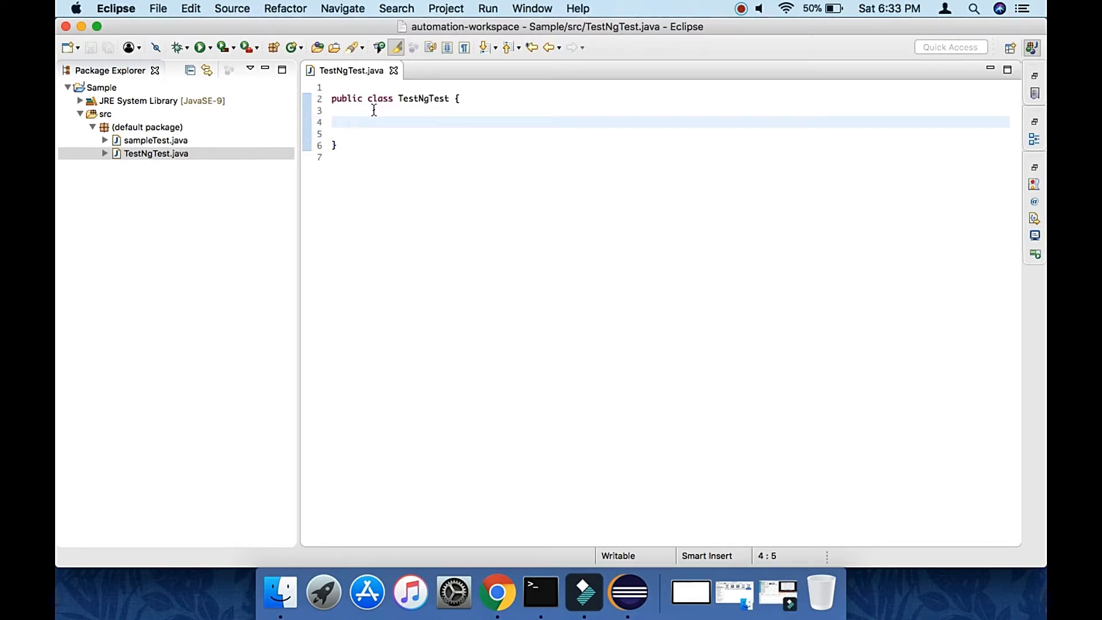
text(@Test)
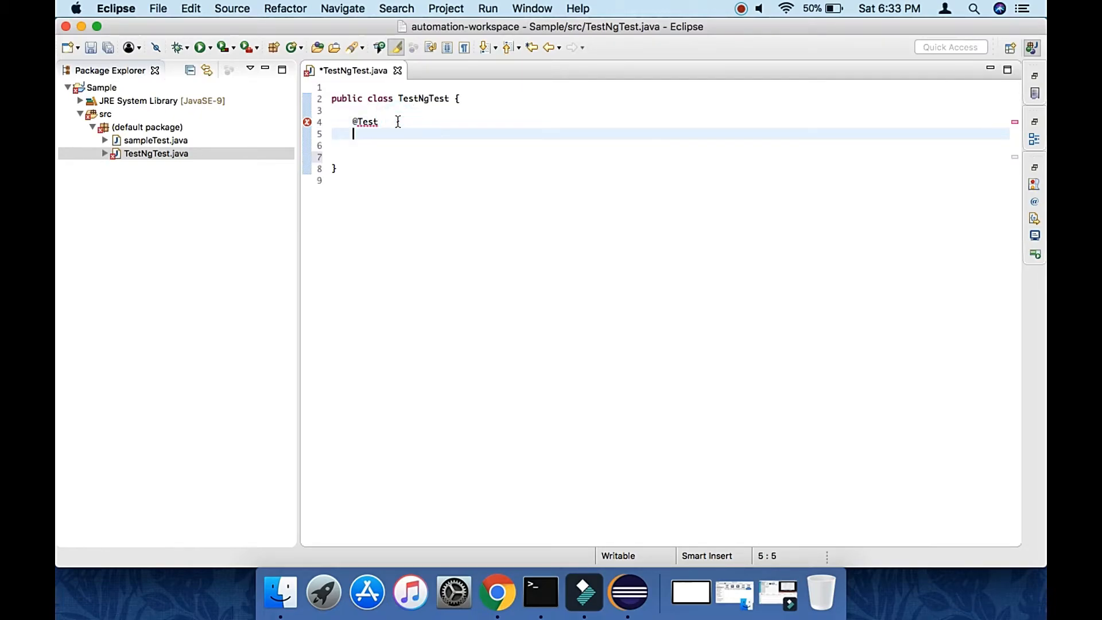
text(public v)
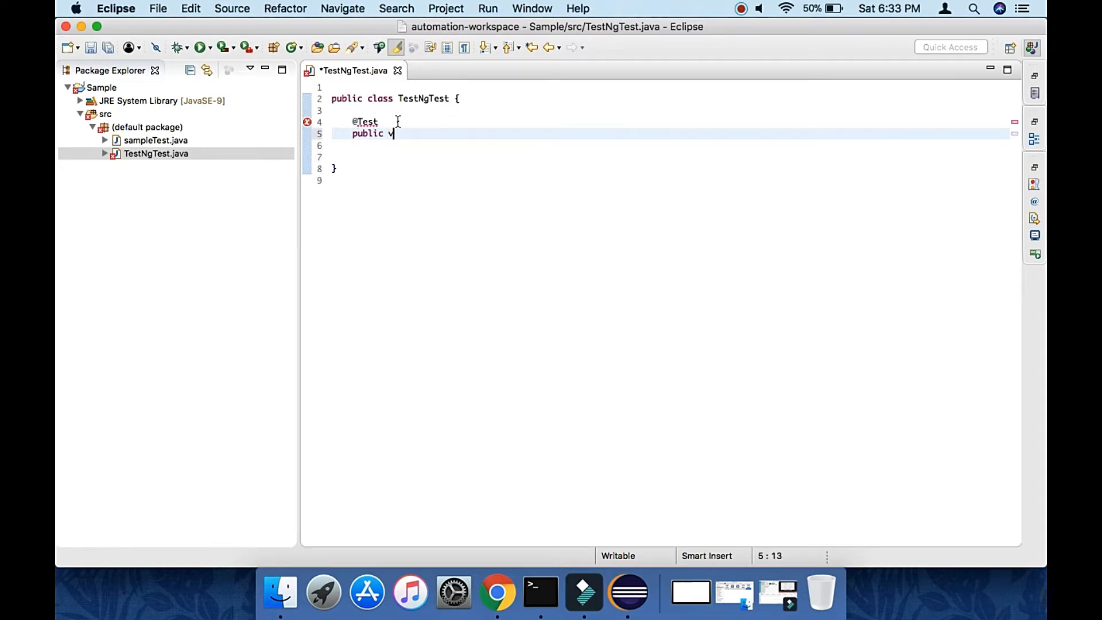
text(oid test)
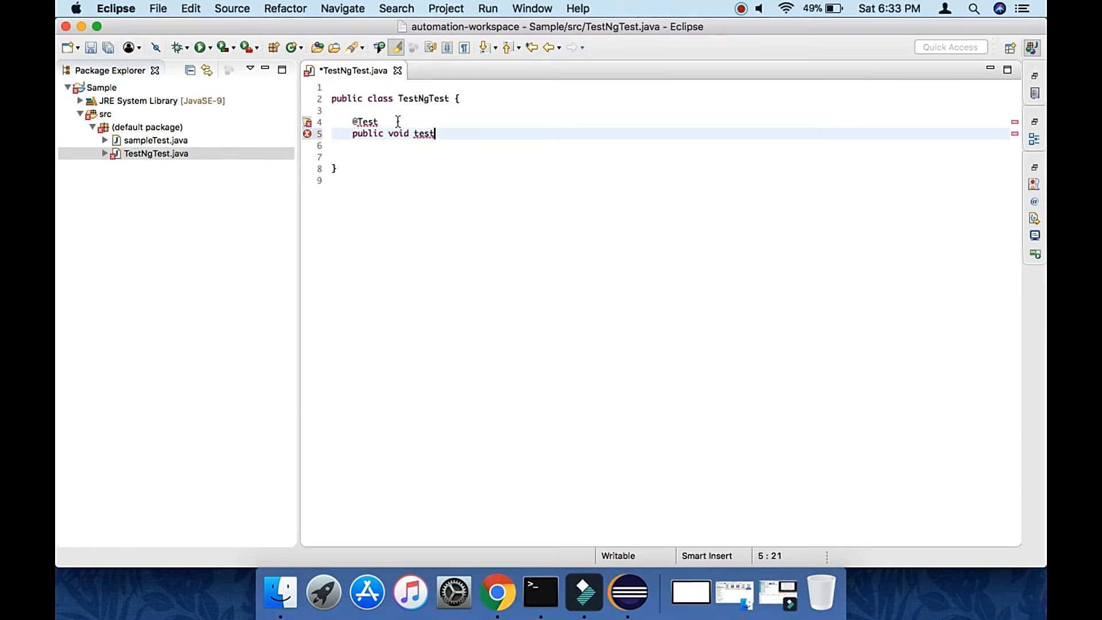
text(Method*)
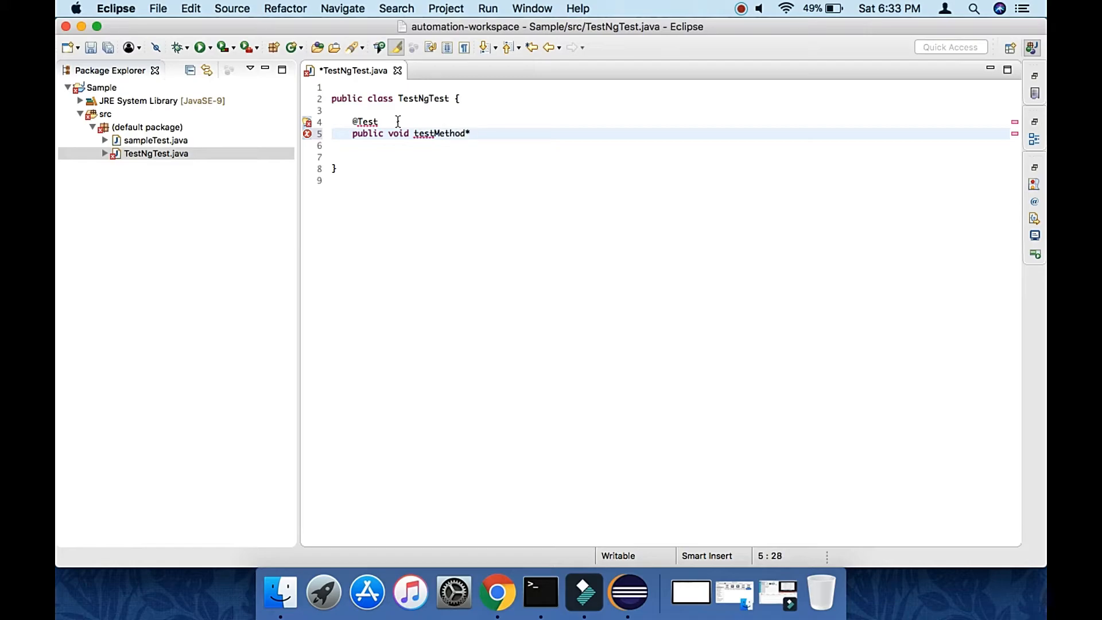
key(Backspace)
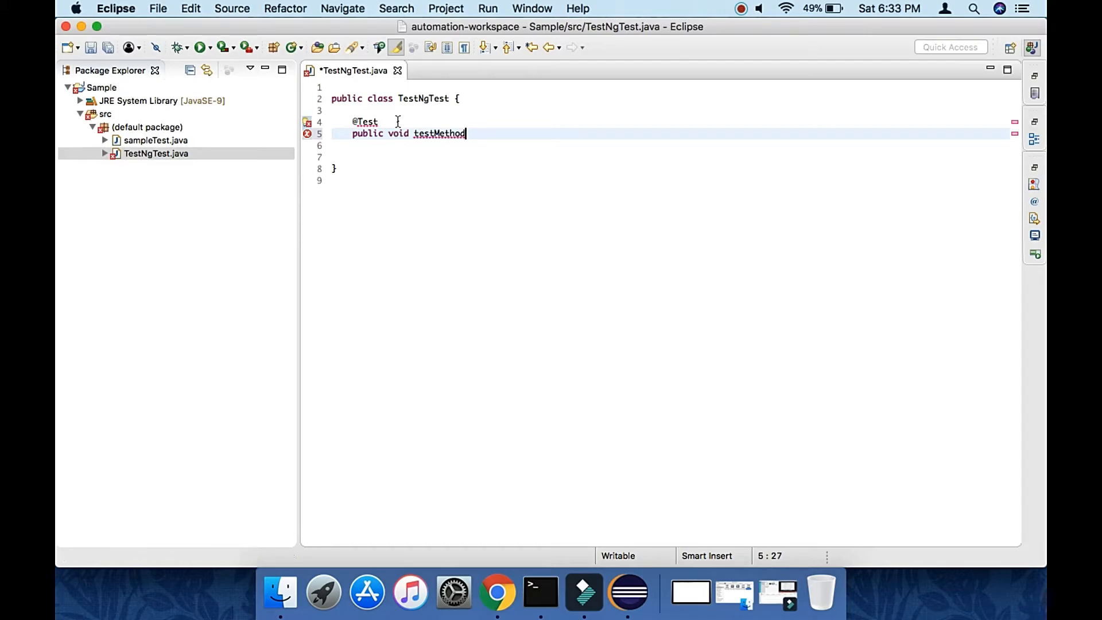
text(() {)
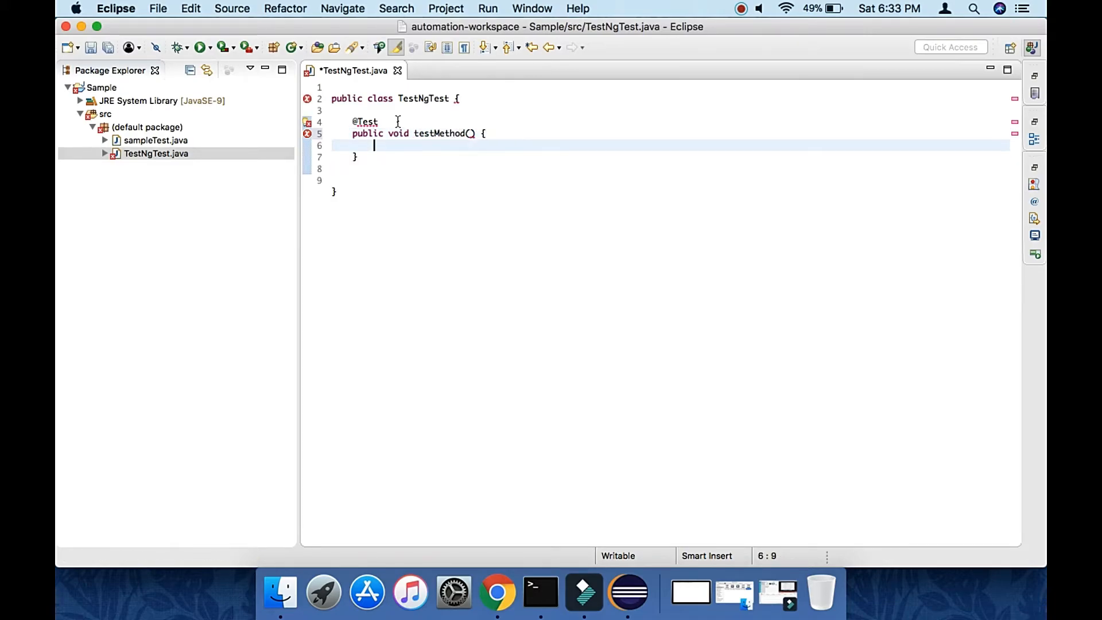
key(Cmd+s)
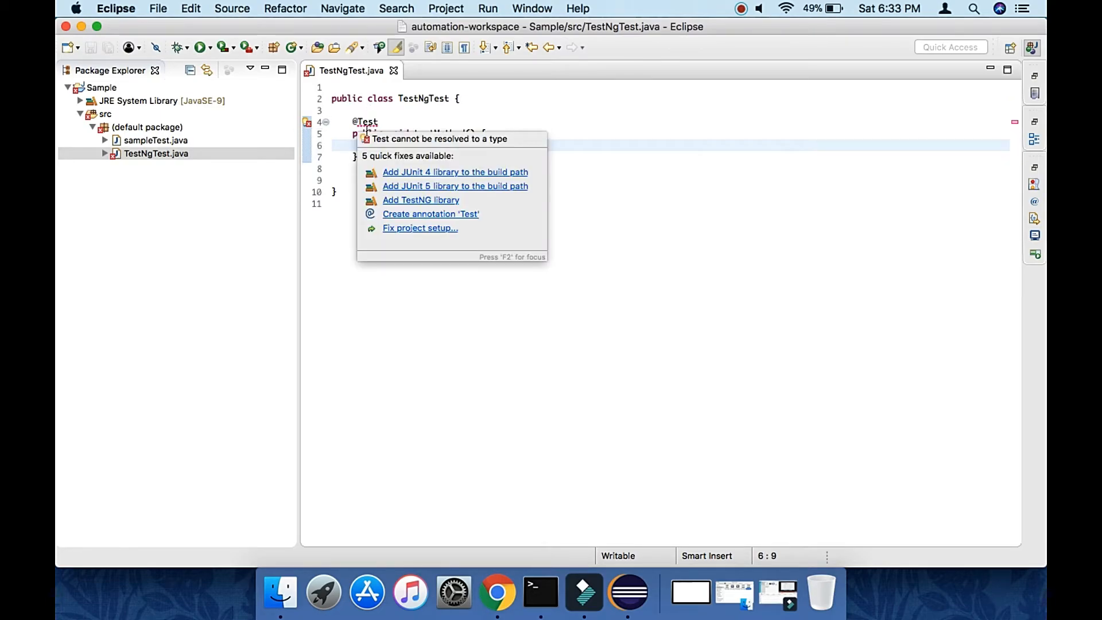
mouse_move(430, 205)
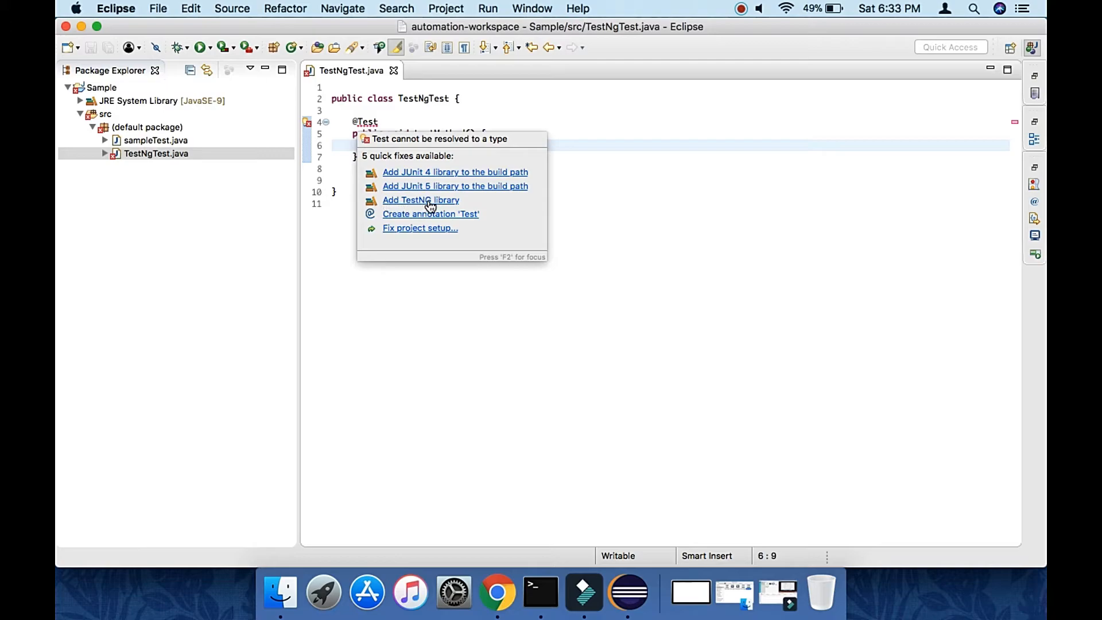
click(420, 200)
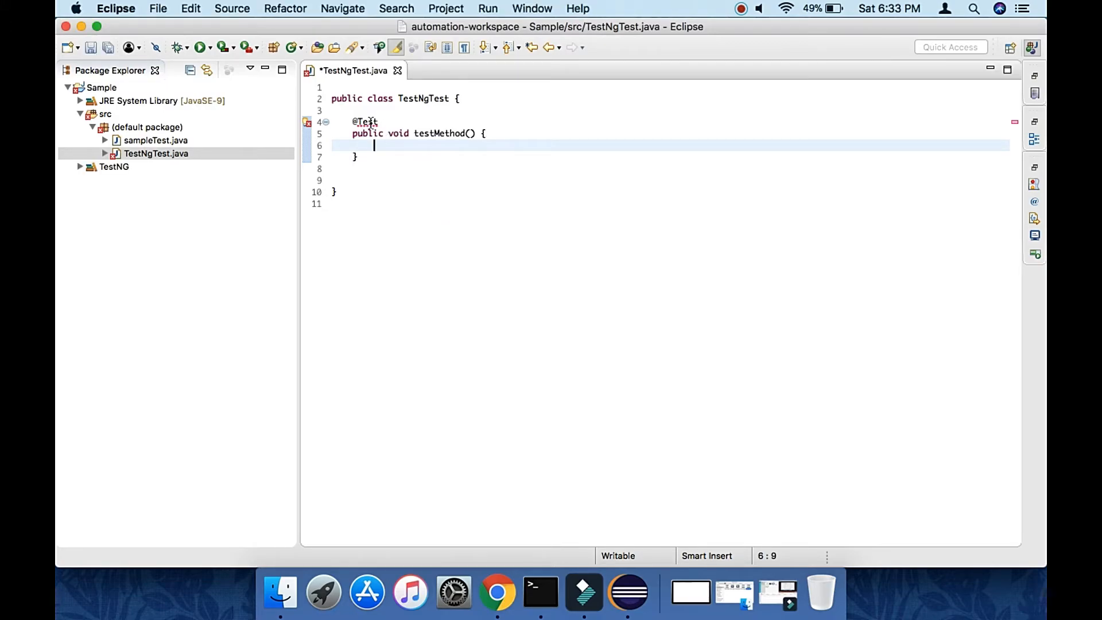
click(365, 122)
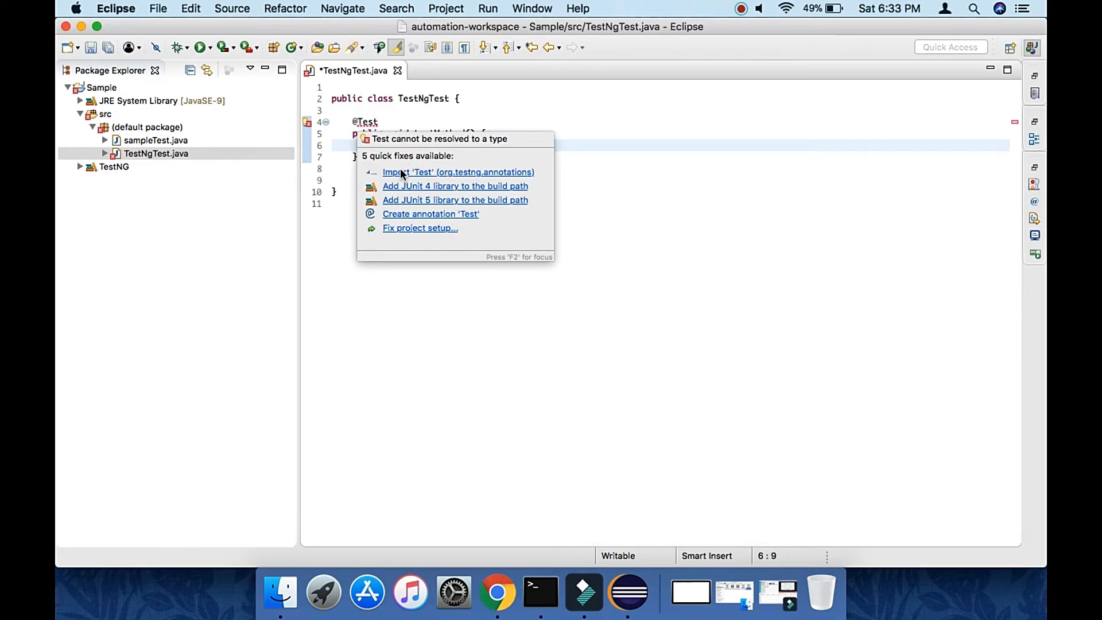
click(458, 172)
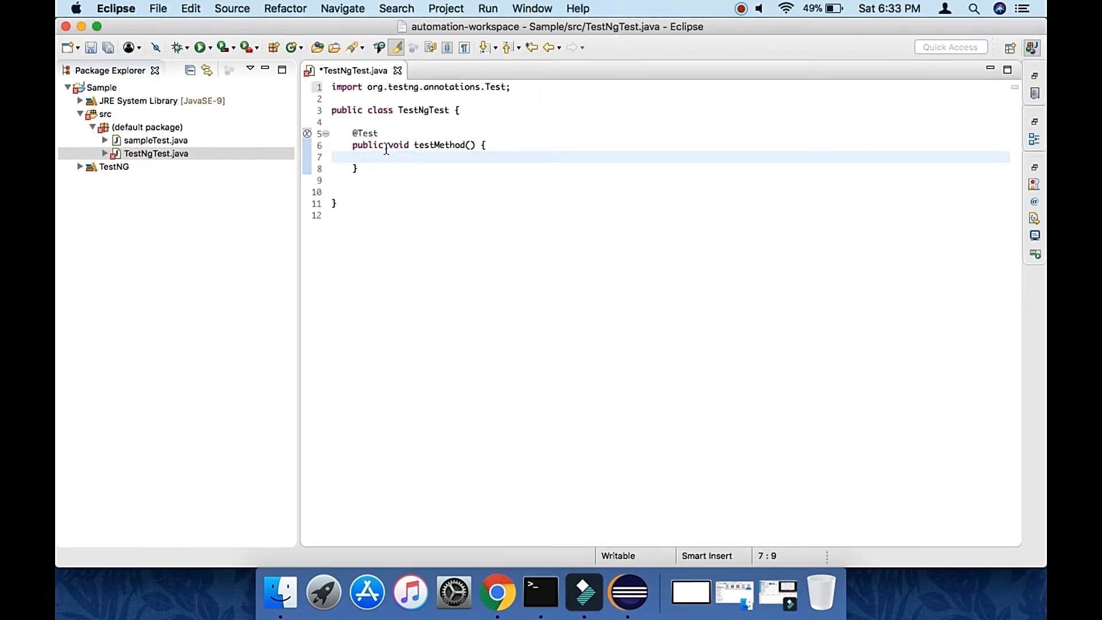
key(Cmd+s)
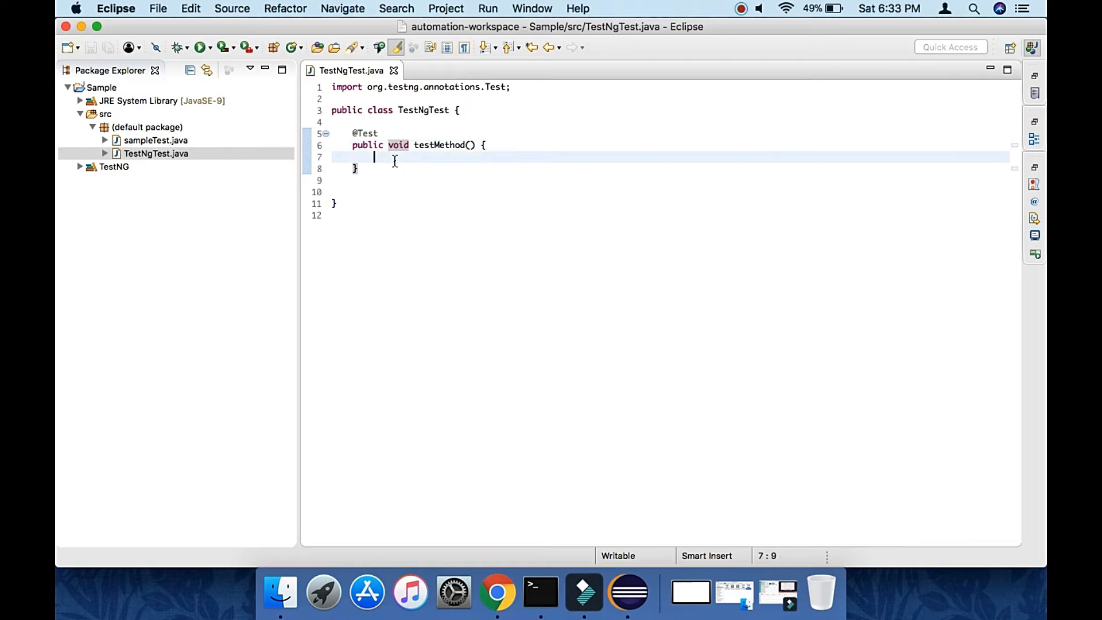
Type a System.out.println("tes...") statement inside testMethod.
text(syout)
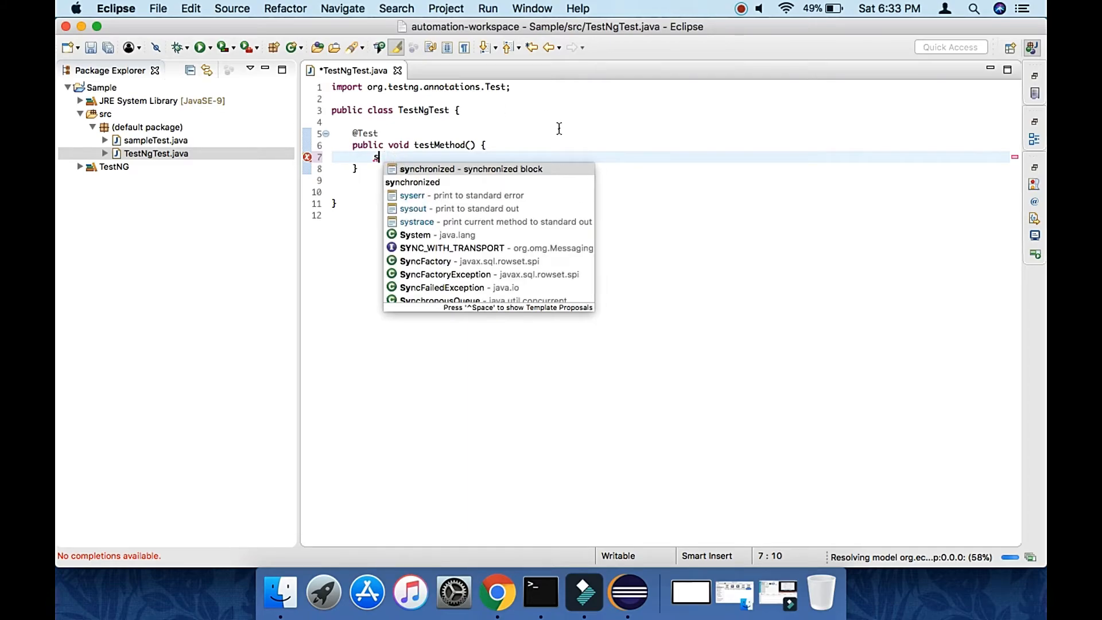
key(Escape)
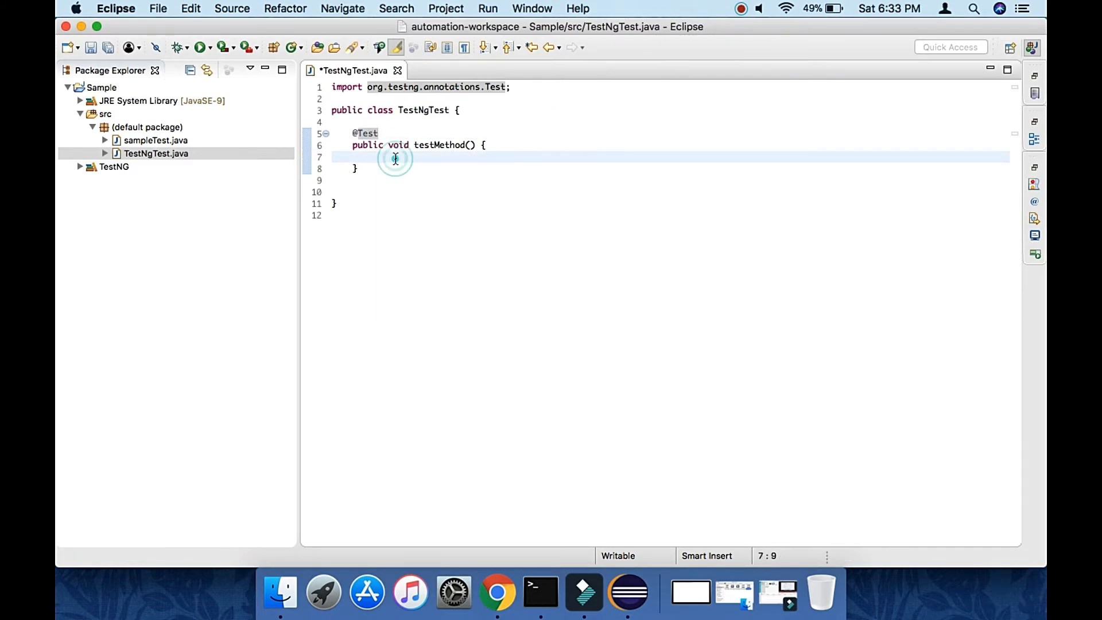
text(System.out.)
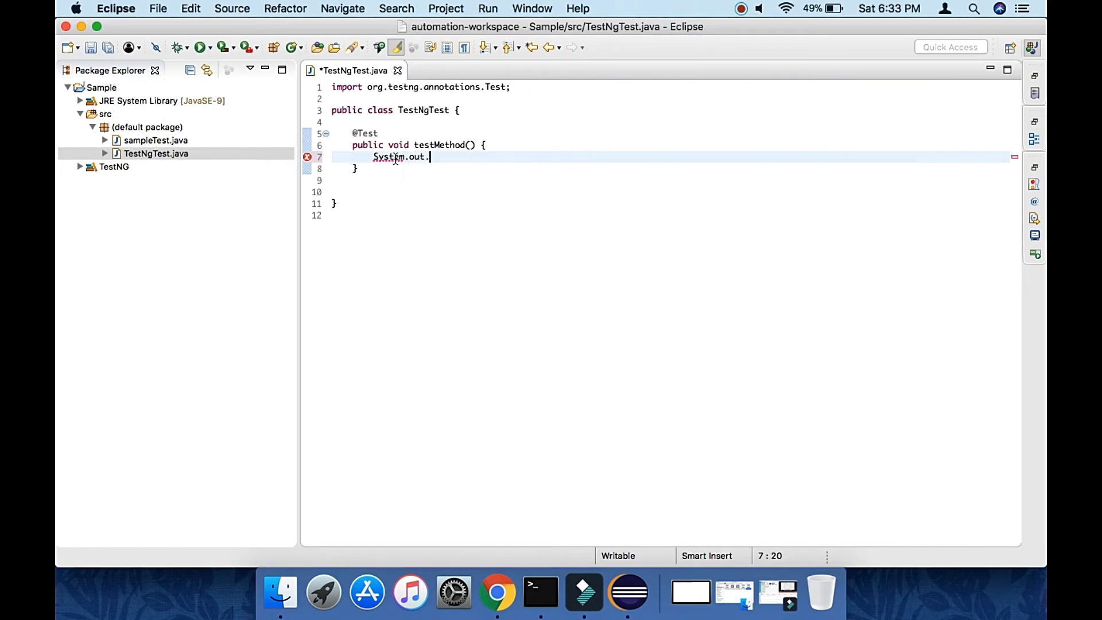
text(println();)
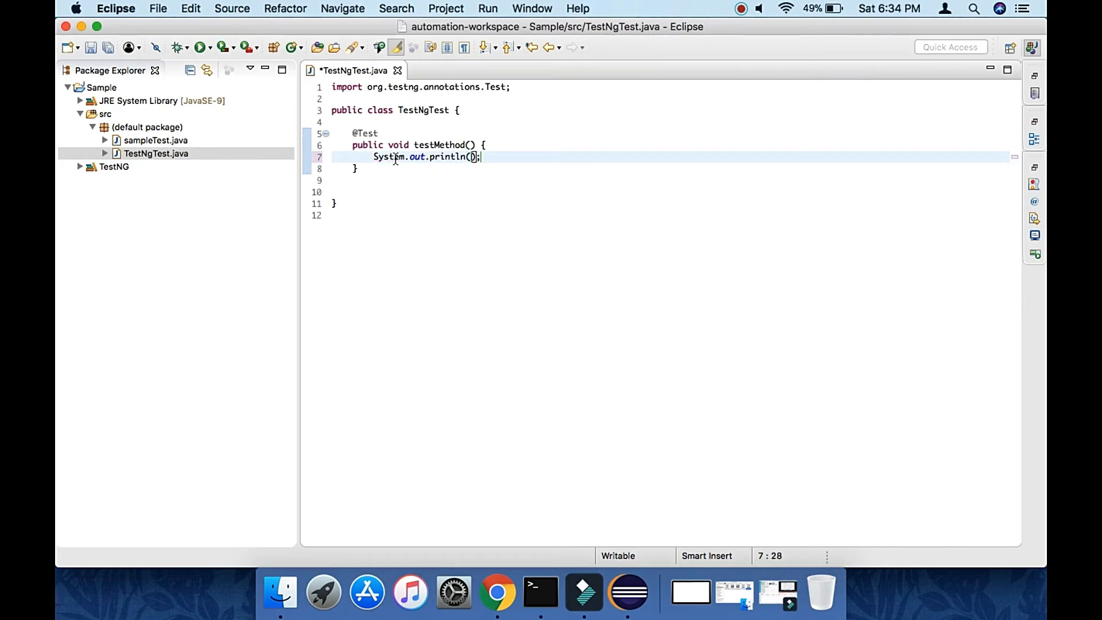
text("tes")
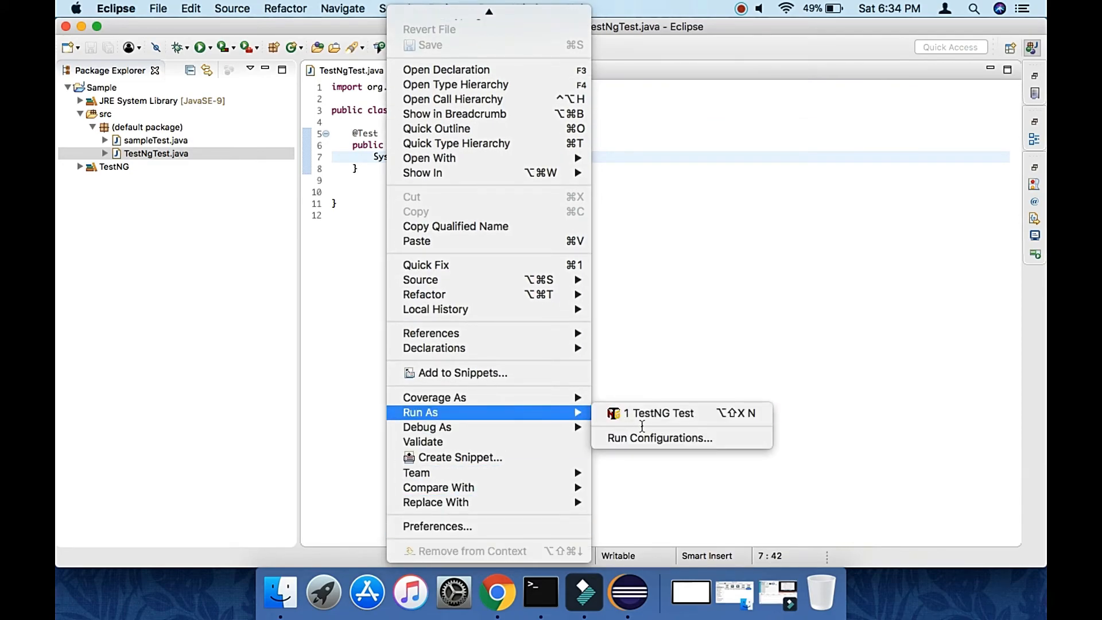
Run TestNgTest as a TestNG test and check testMethod passed in the console and results view.
click(661, 414)
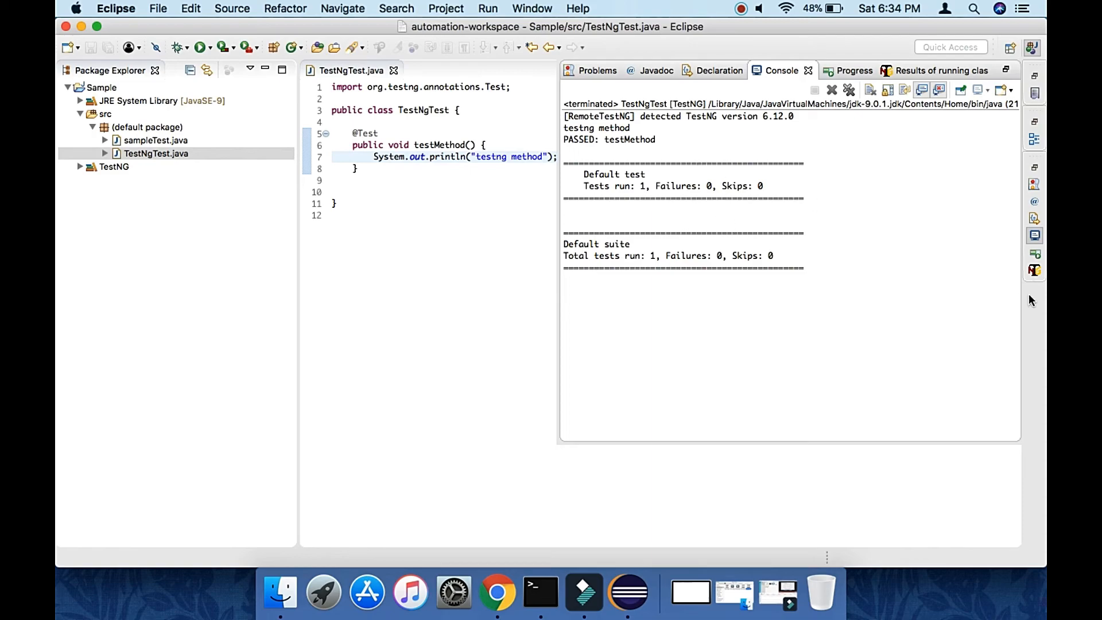
click(932, 70)
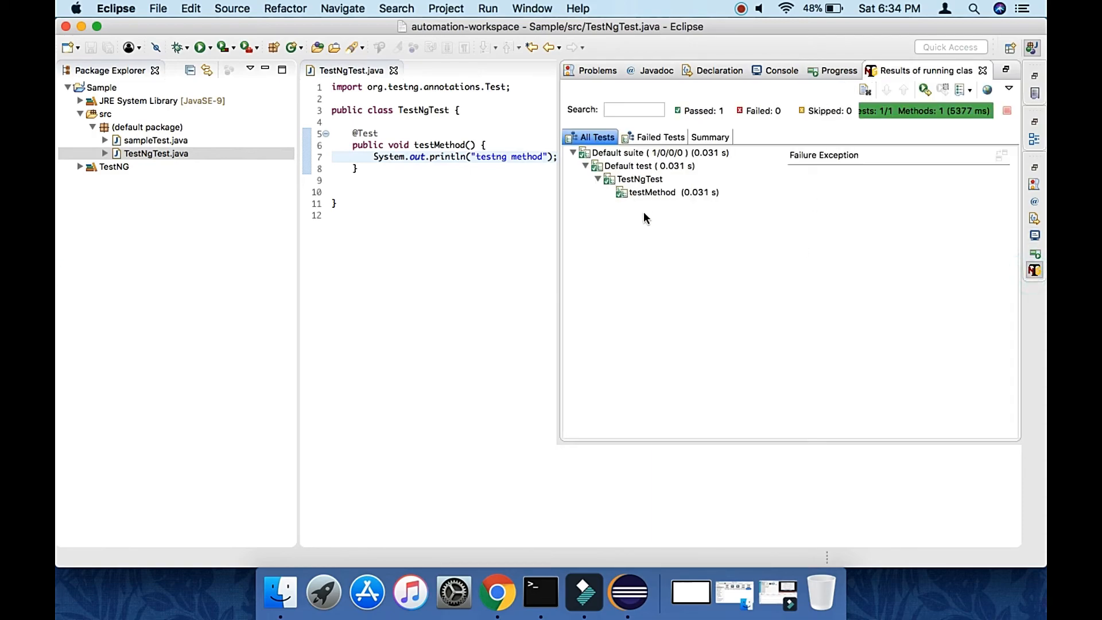
click(781, 70)
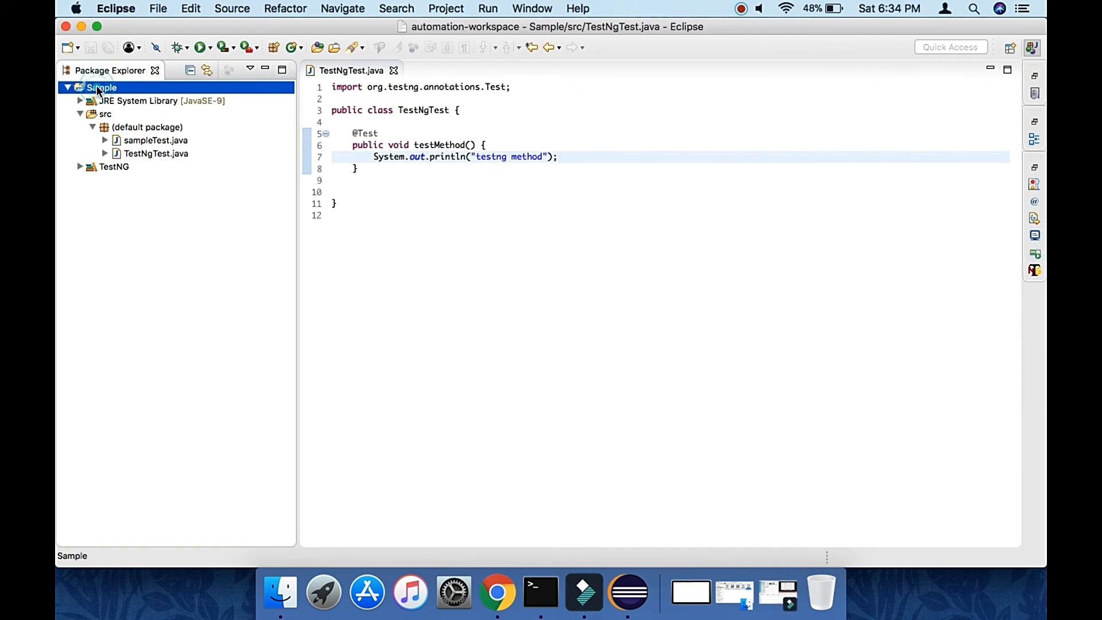
Refresh the Sample project to reveal test-output and open its index.html report.
right_click(101, 87)
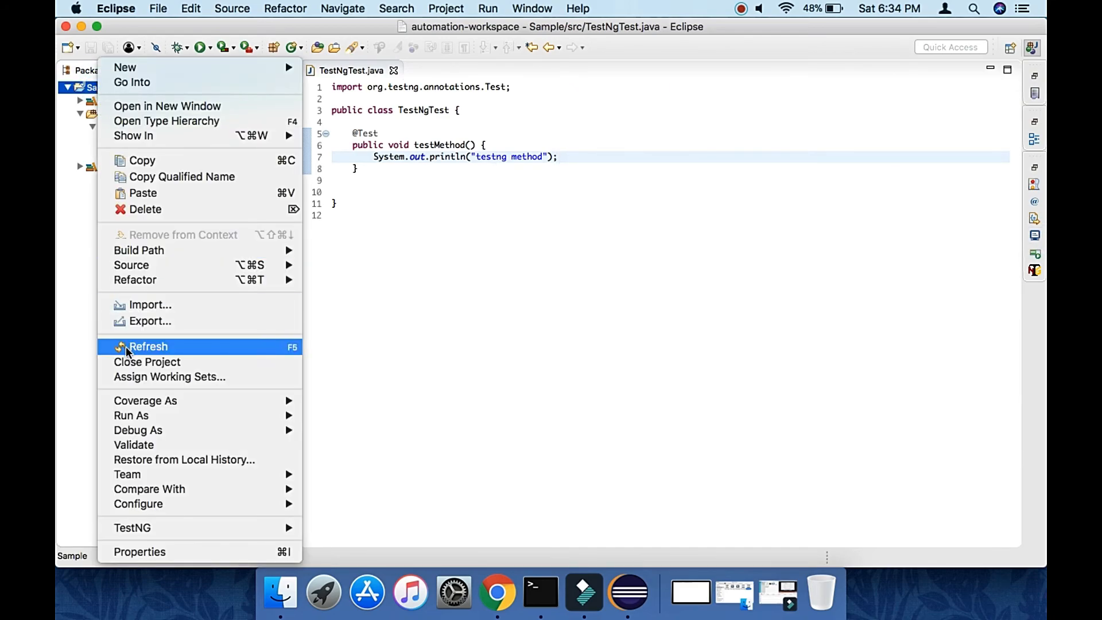
click(148, 347)
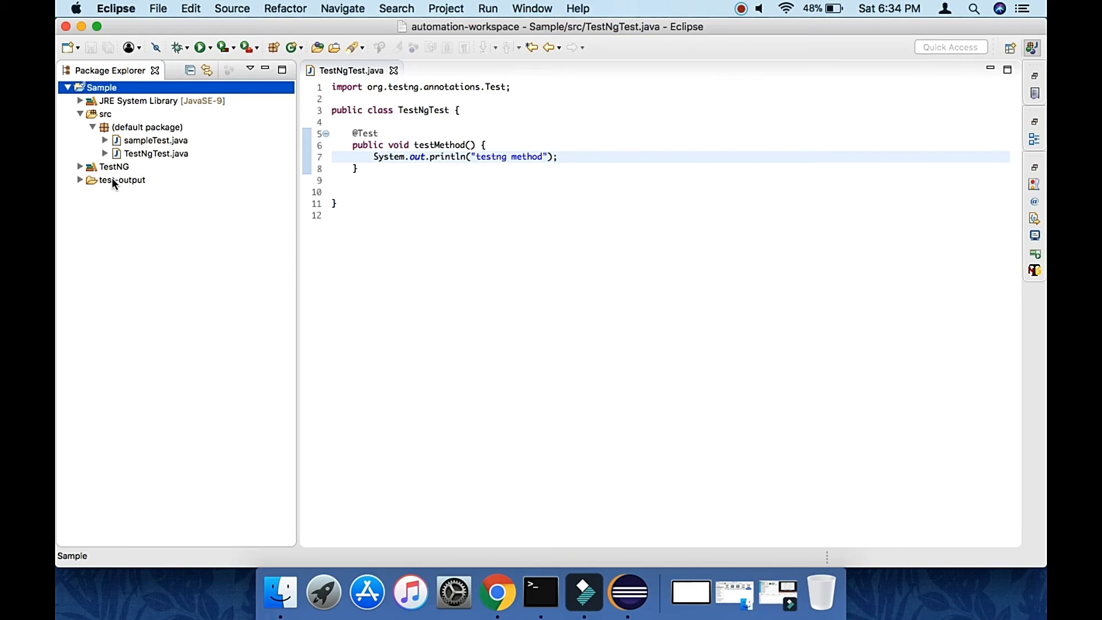
click(81, 179)
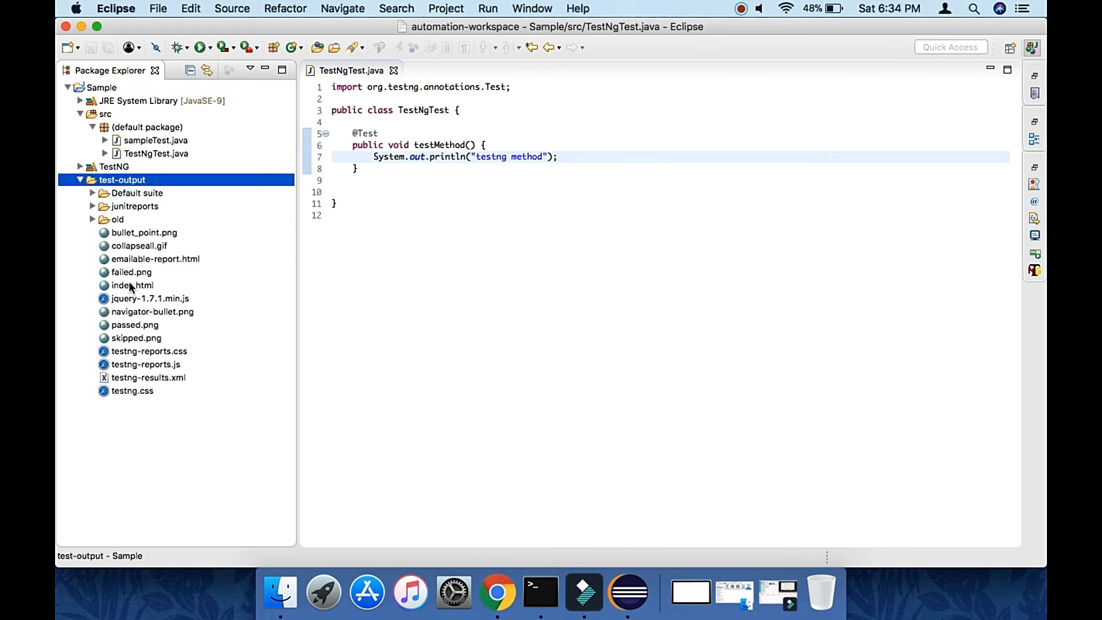
double_click(131, 285)
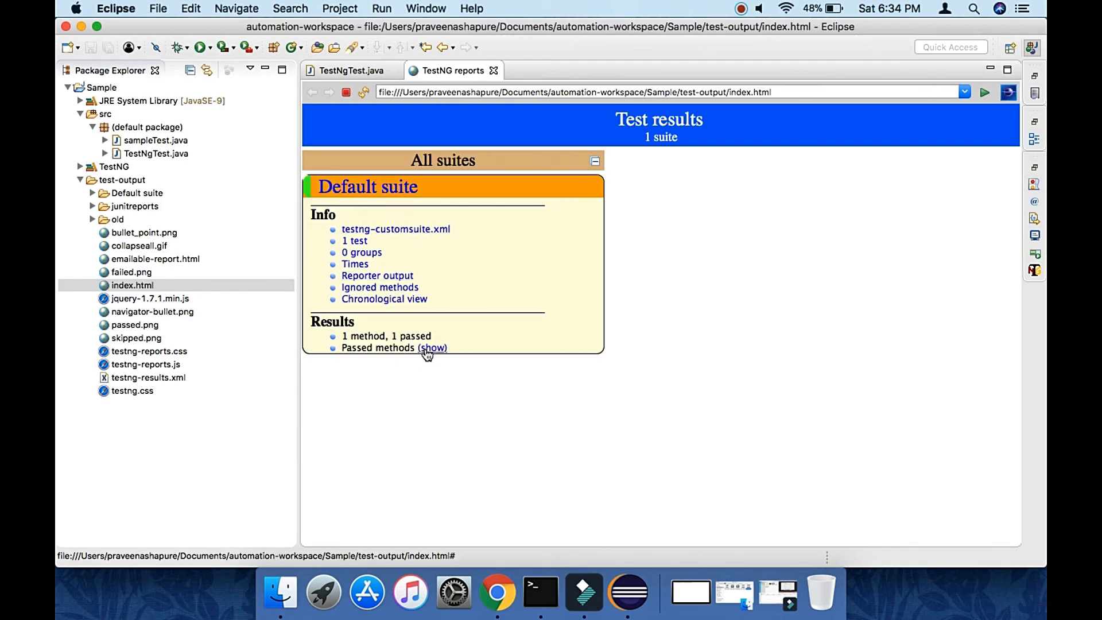
Show testMethod in the report's passed methods, then return to TestNgTest.java.
click(433, 347)
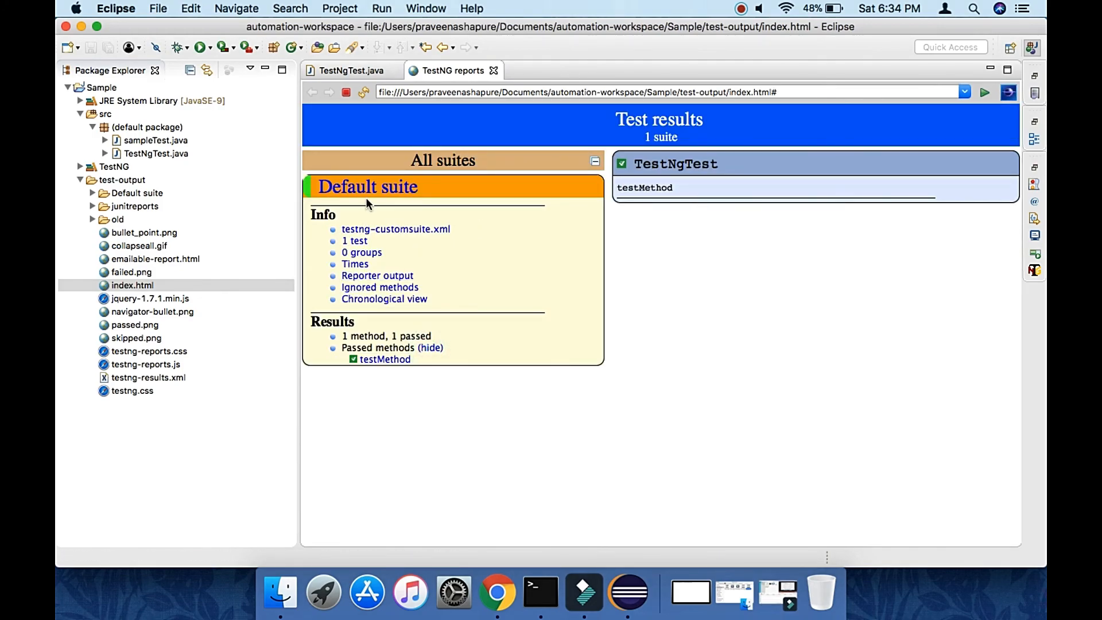
mouse_move(474, 136)
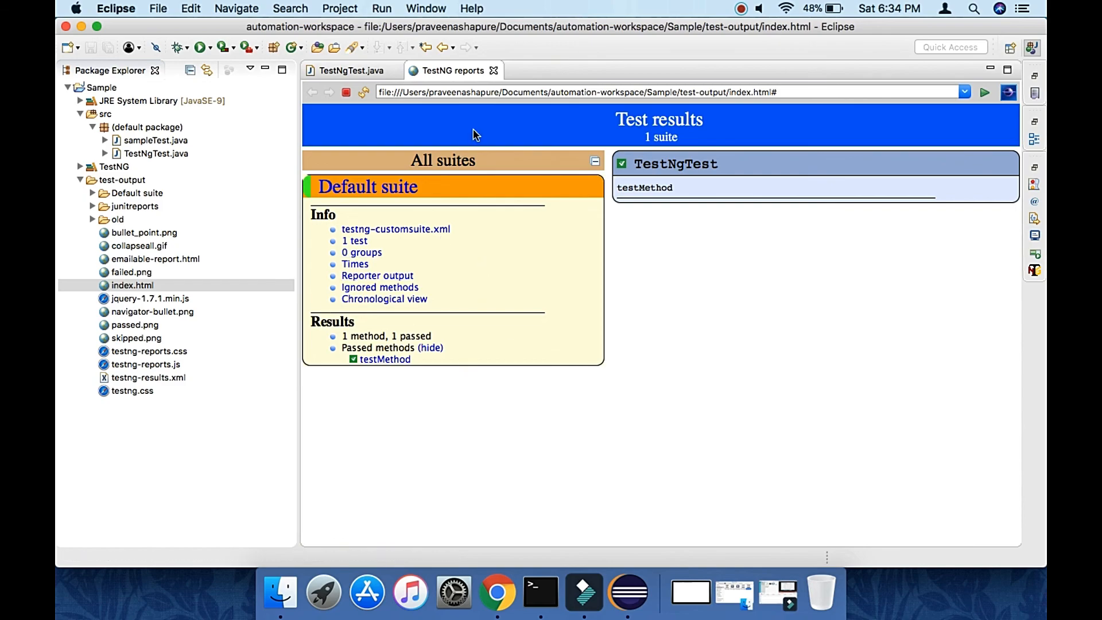
click(352, 70)
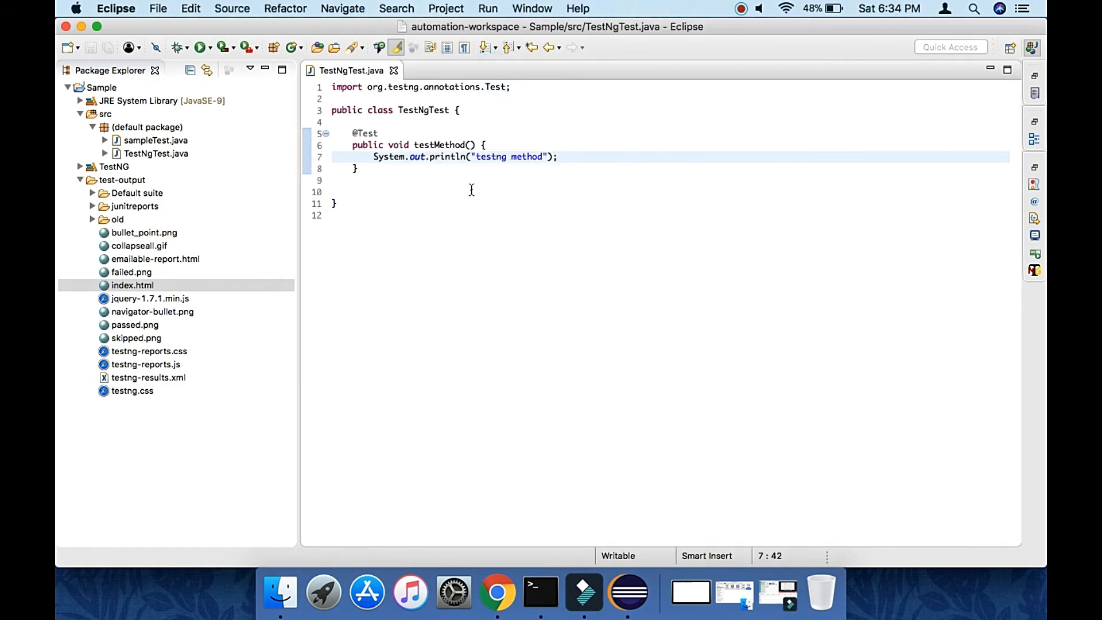